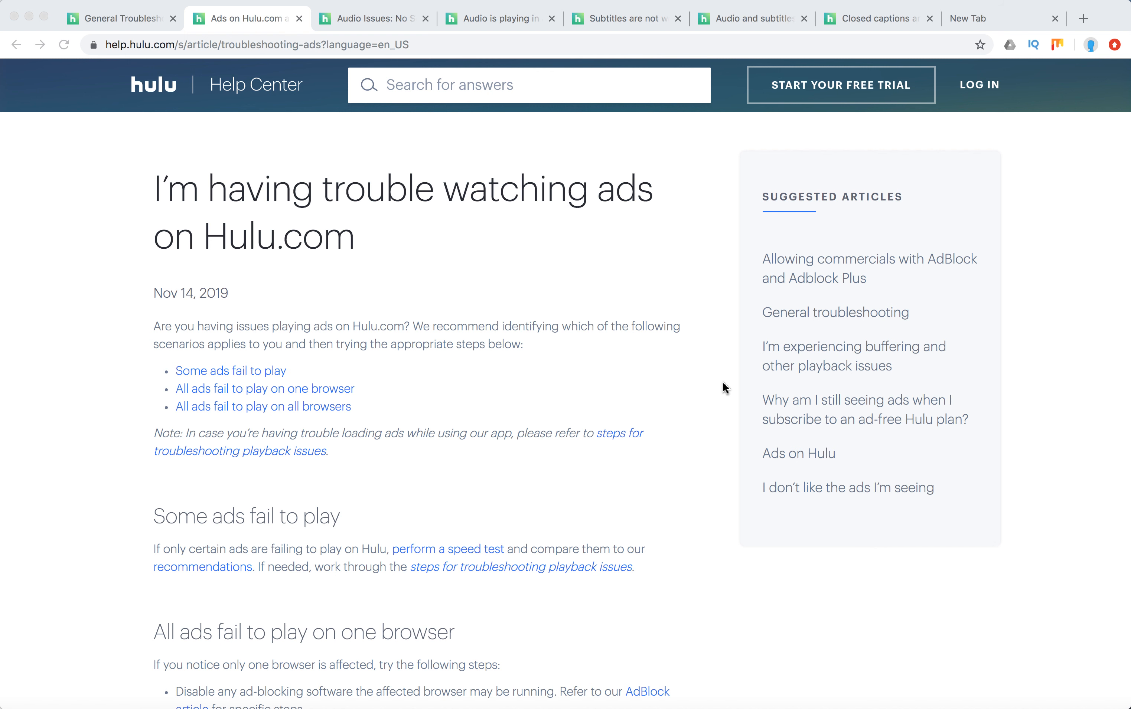
pyautogui.moveTo(542, 343)
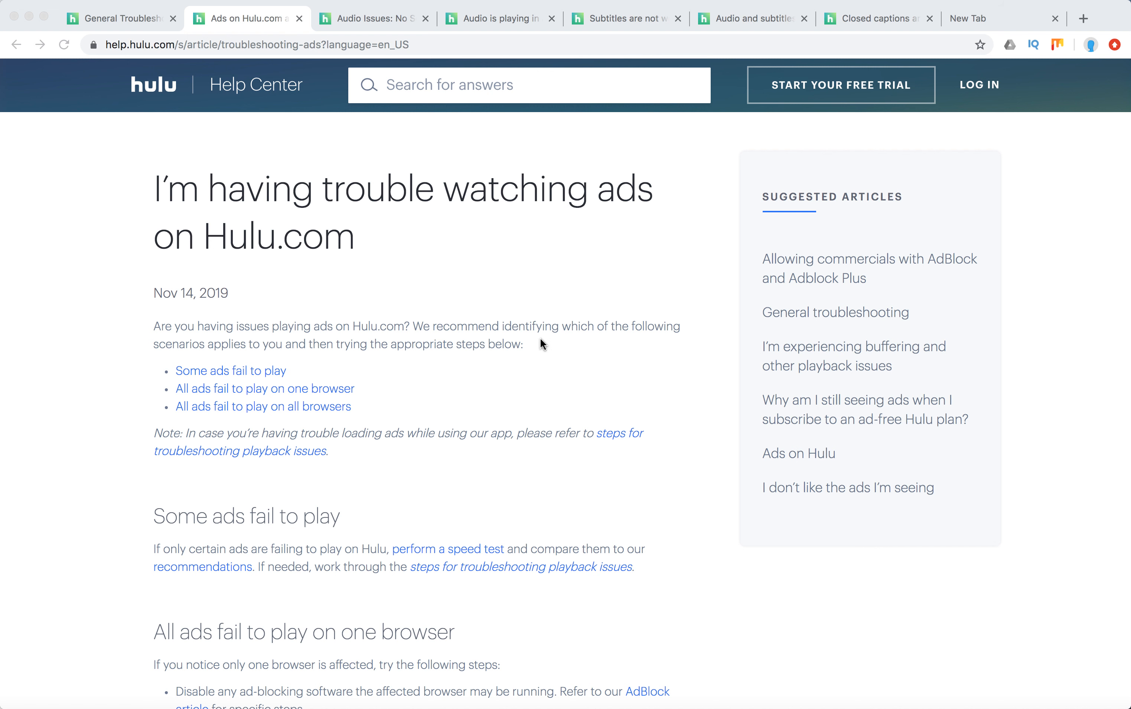
pyautogui.moveTo(208, 357)
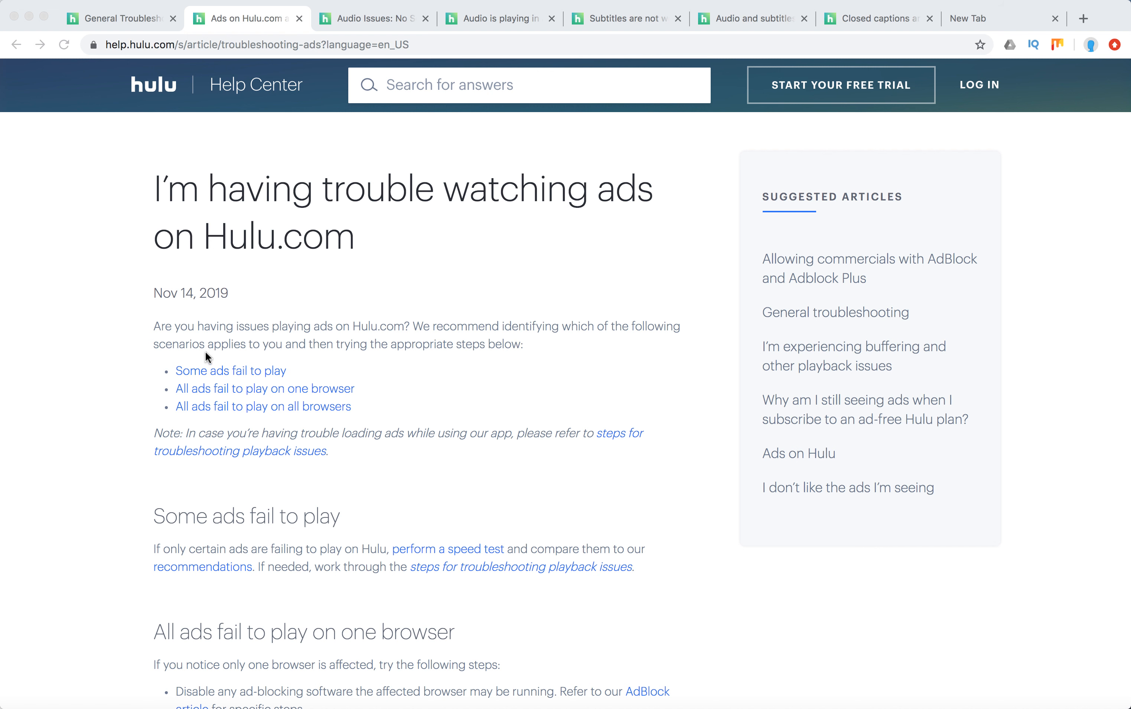
pyautogui.moveTo(438, 342)
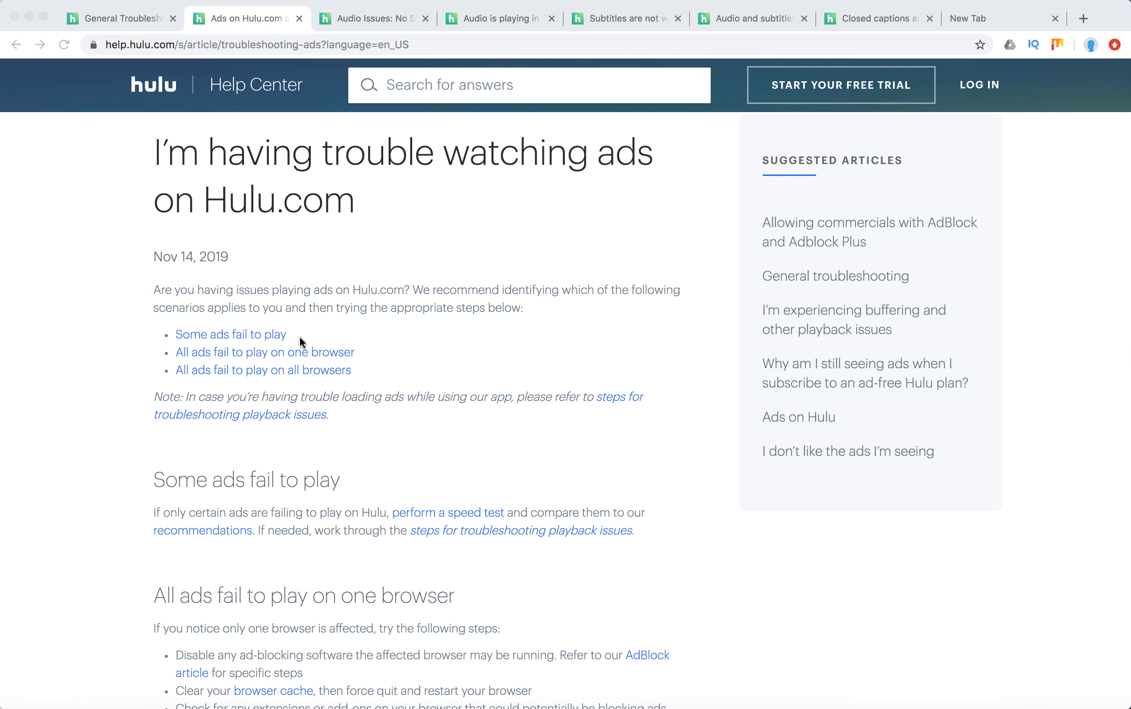
pyautogui.moveTo(387, 360)
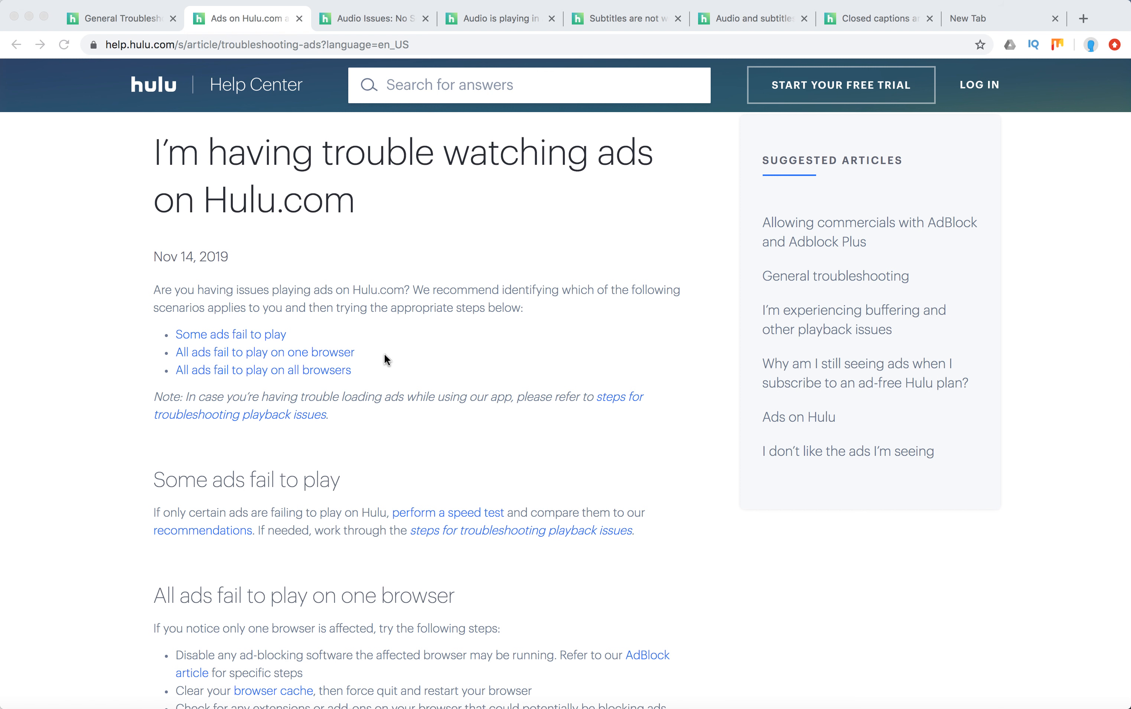
pyautogui.moveTo(456, 394)
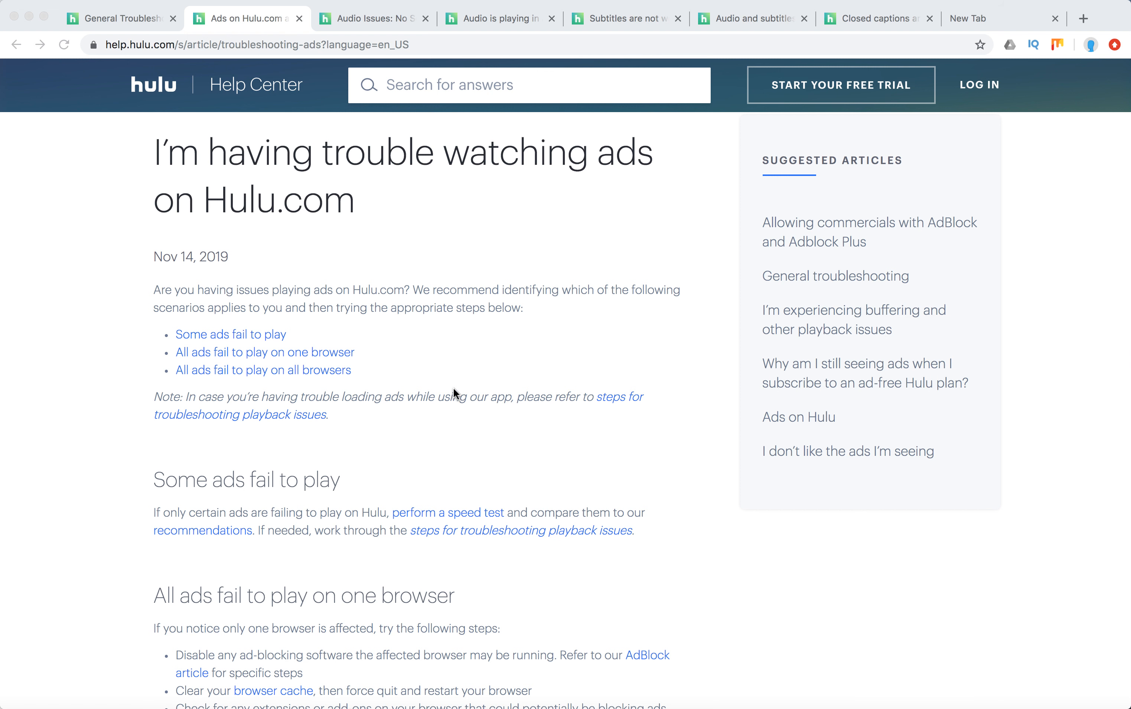
pyautogui.moveTo(494, 410)
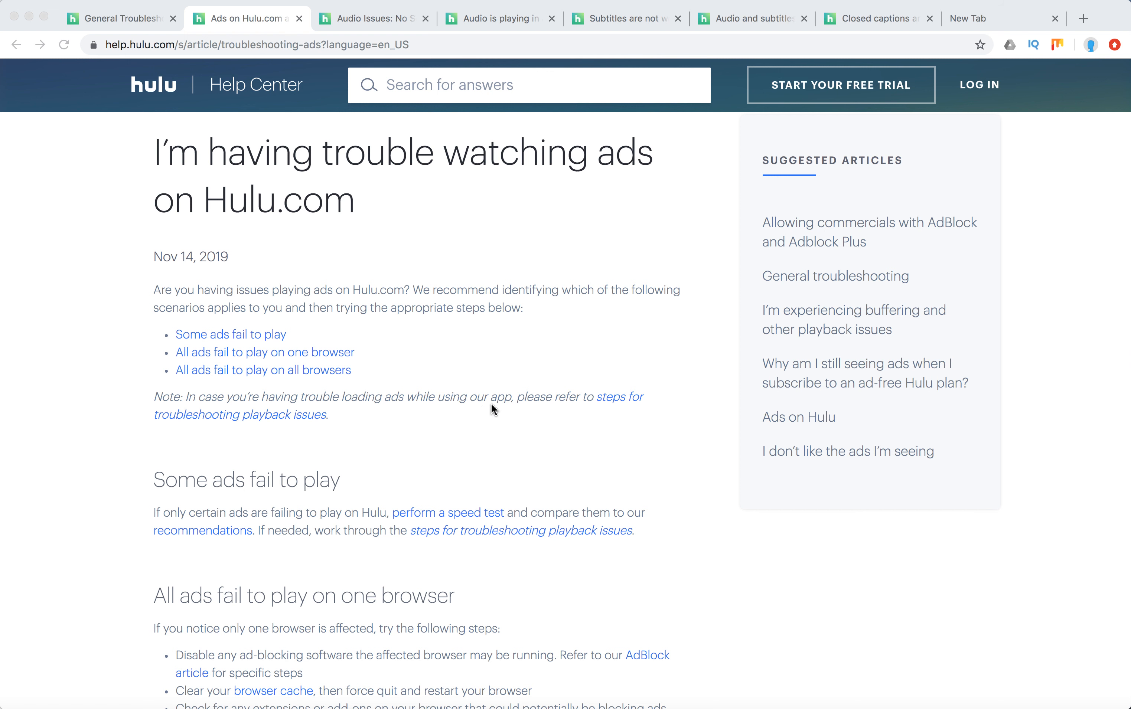
# Follow the 'recommendations' link in 'Some ads fail to play' to the Internet speed article.
pyautogui.scroll(-3)
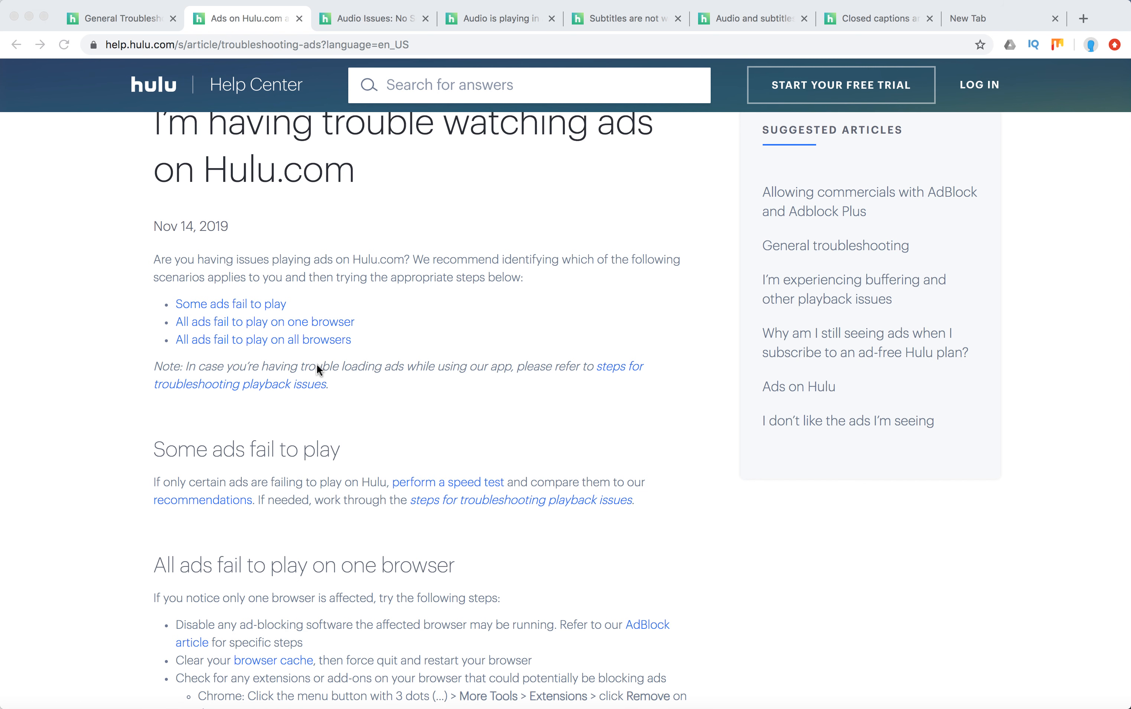
pyautogui.moveTo(510, 372)
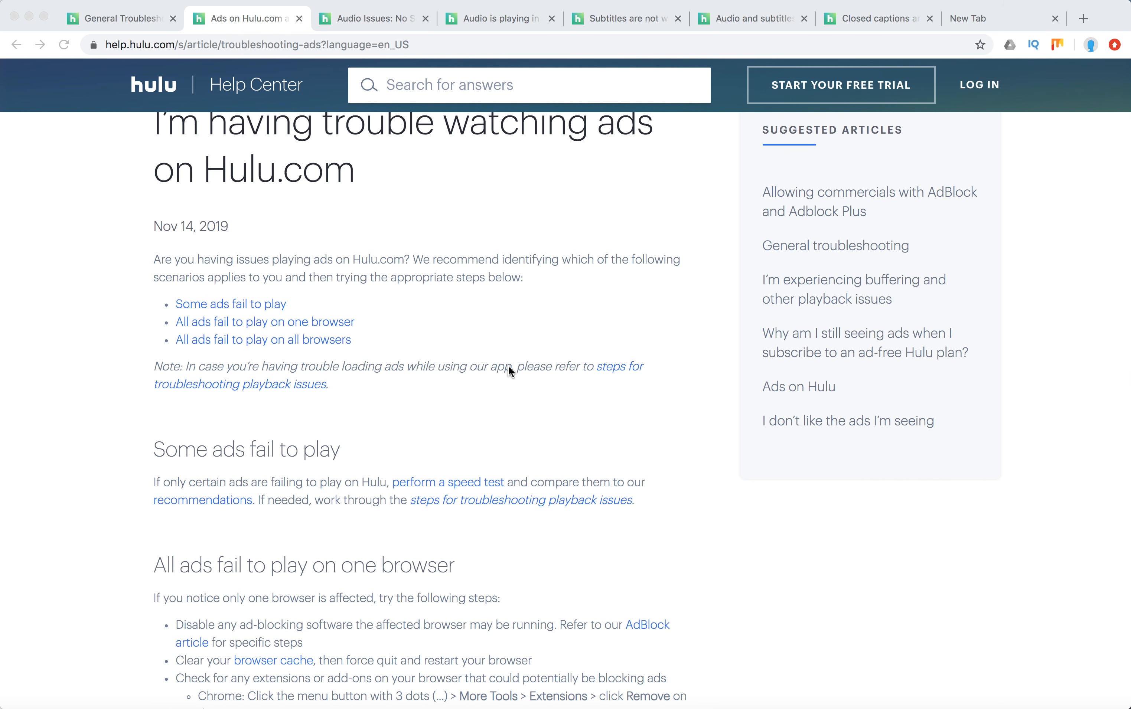
pyautogui.moveTo(526, 379)
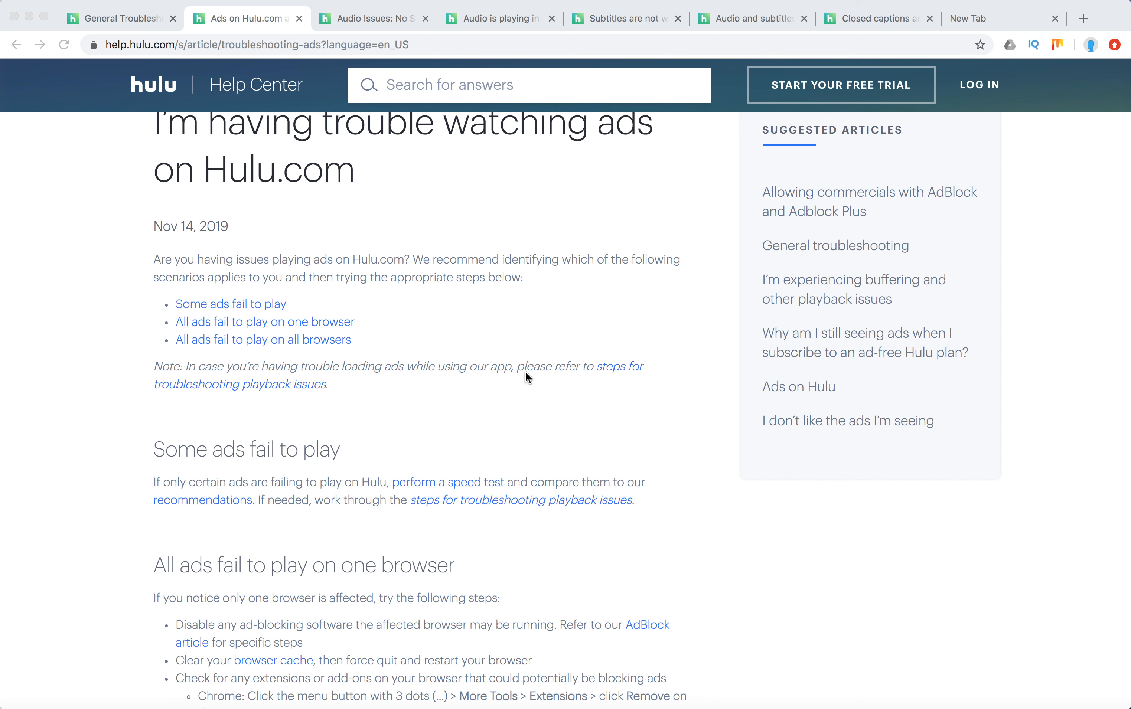
pyautogui.scroll(-3)
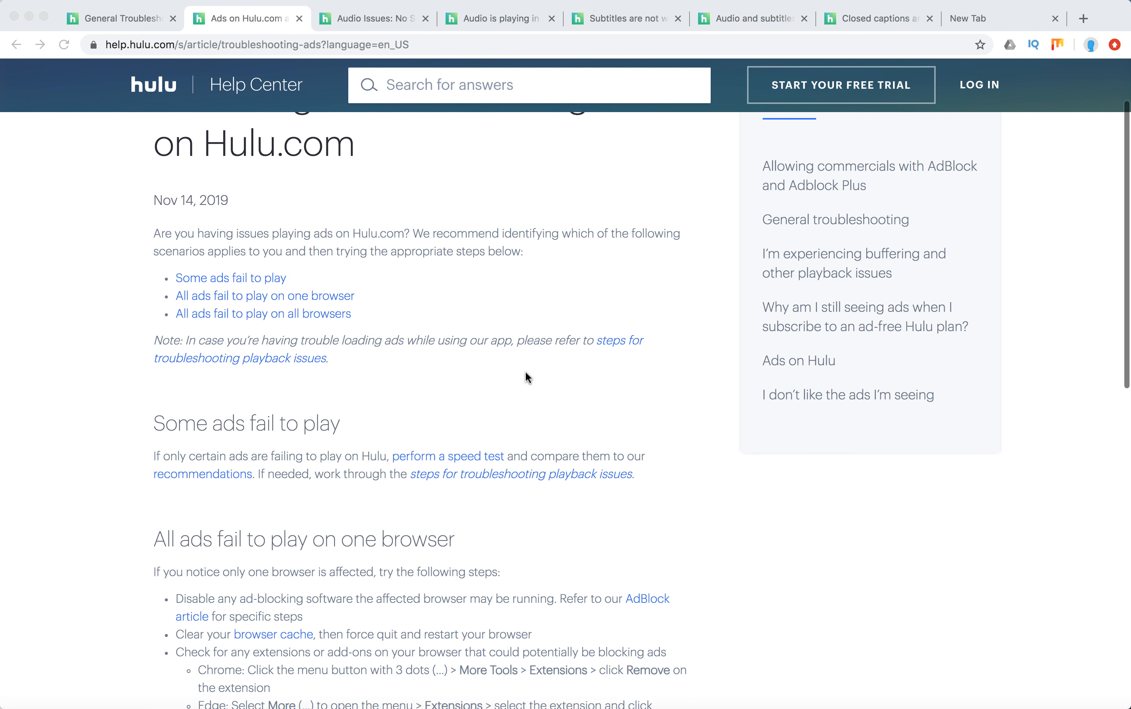
pyautogui.moveTo(133, 599)
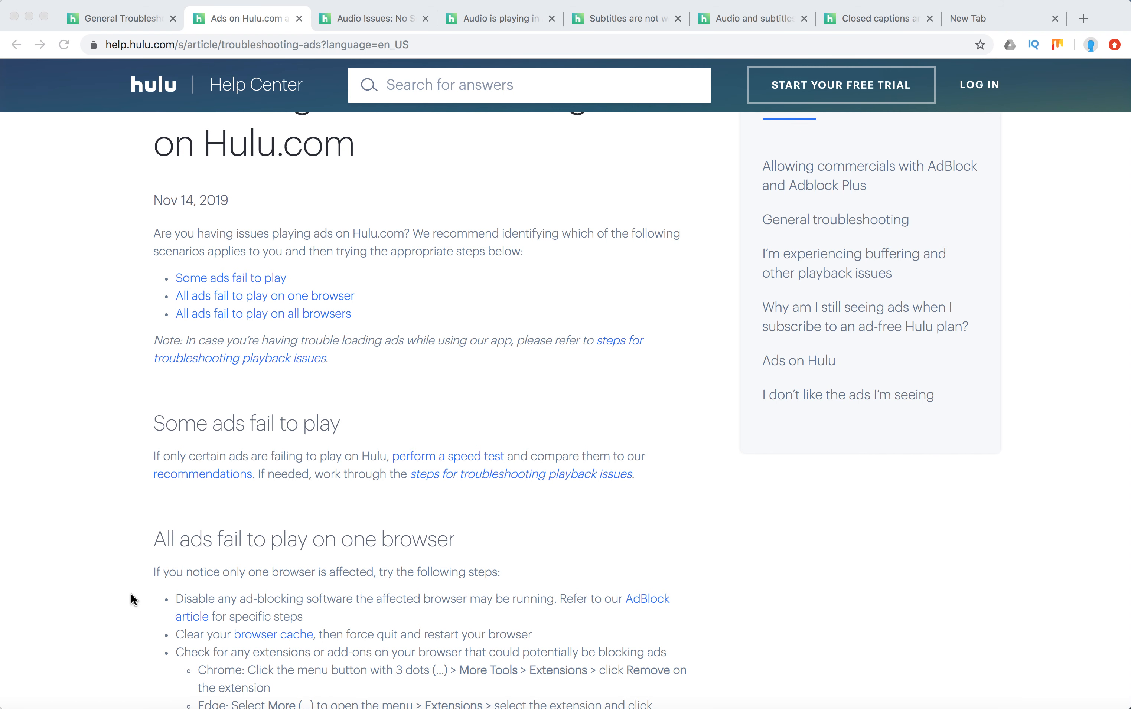
pyautogui.scroll(-3)
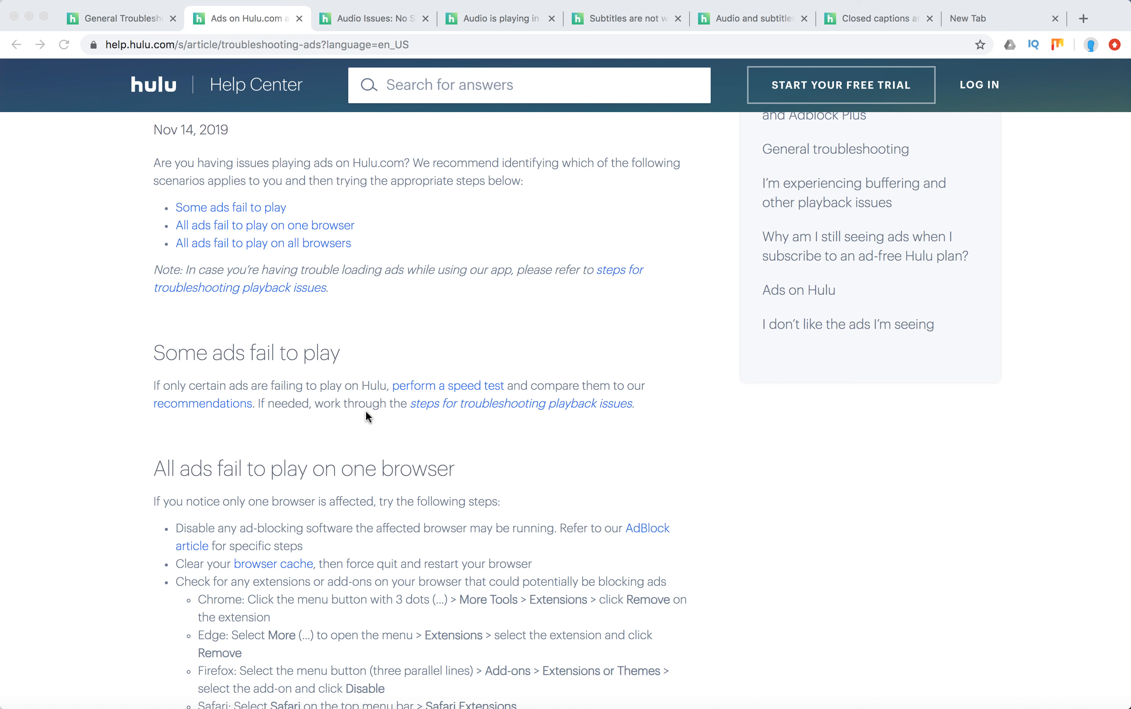
pyautogui.moveTo(632, 456)
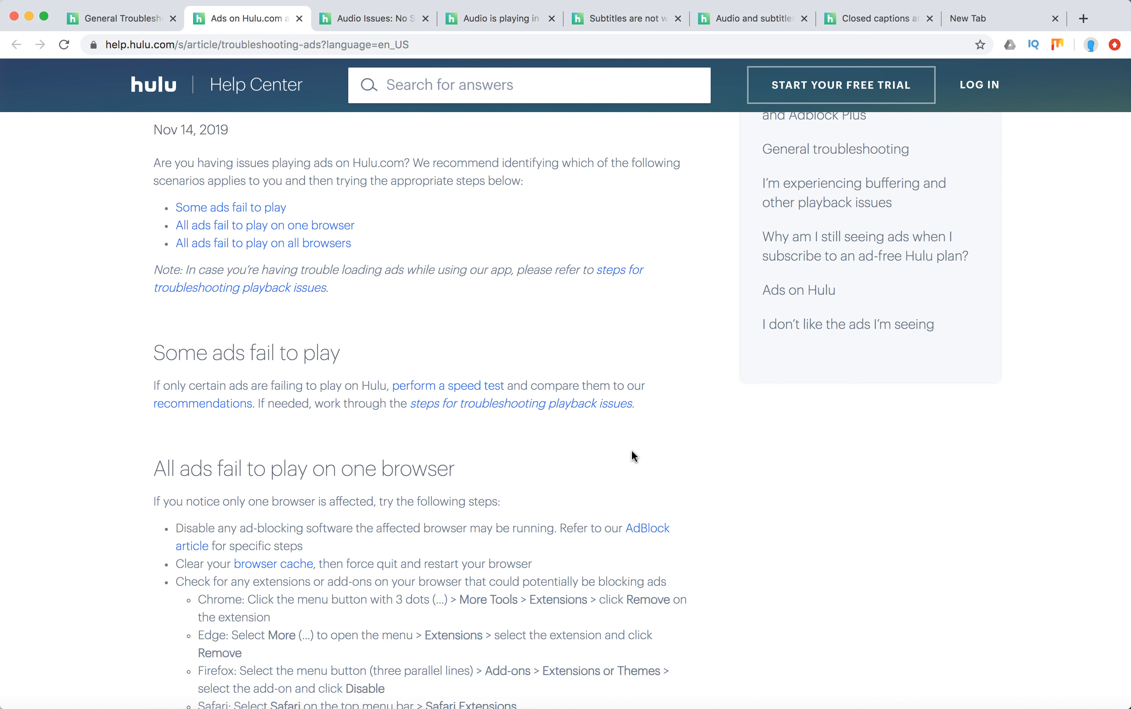
pyautogui.moveTo(411, 395)
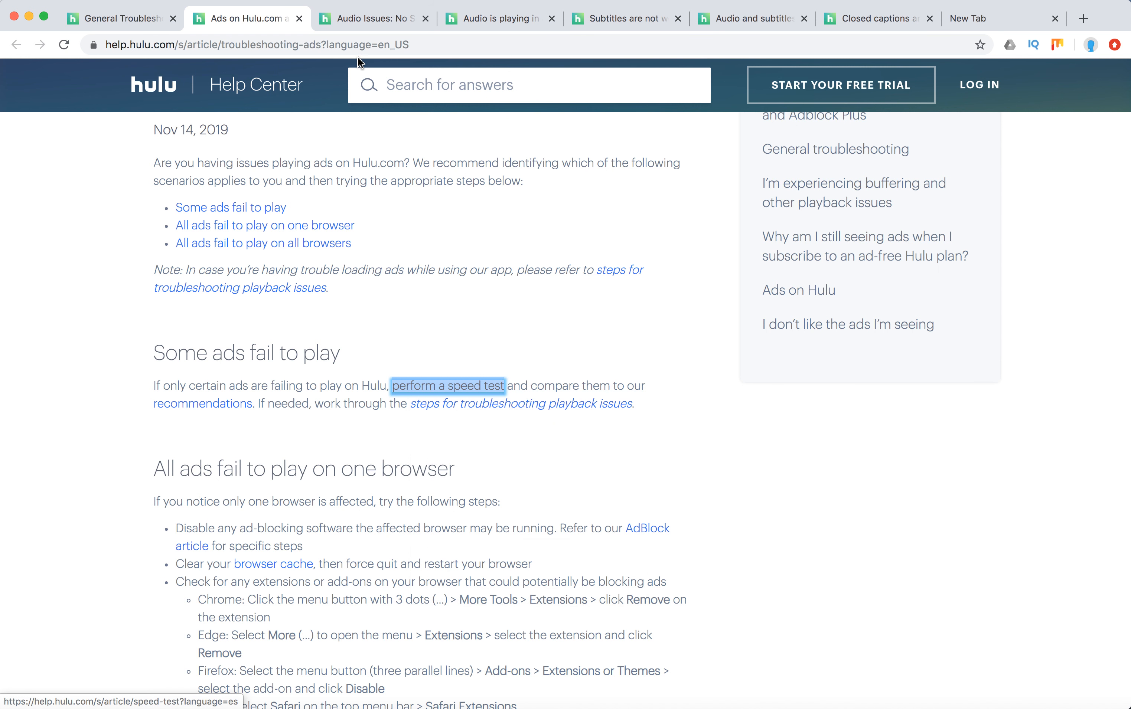
pyautogui.click(447, 386)
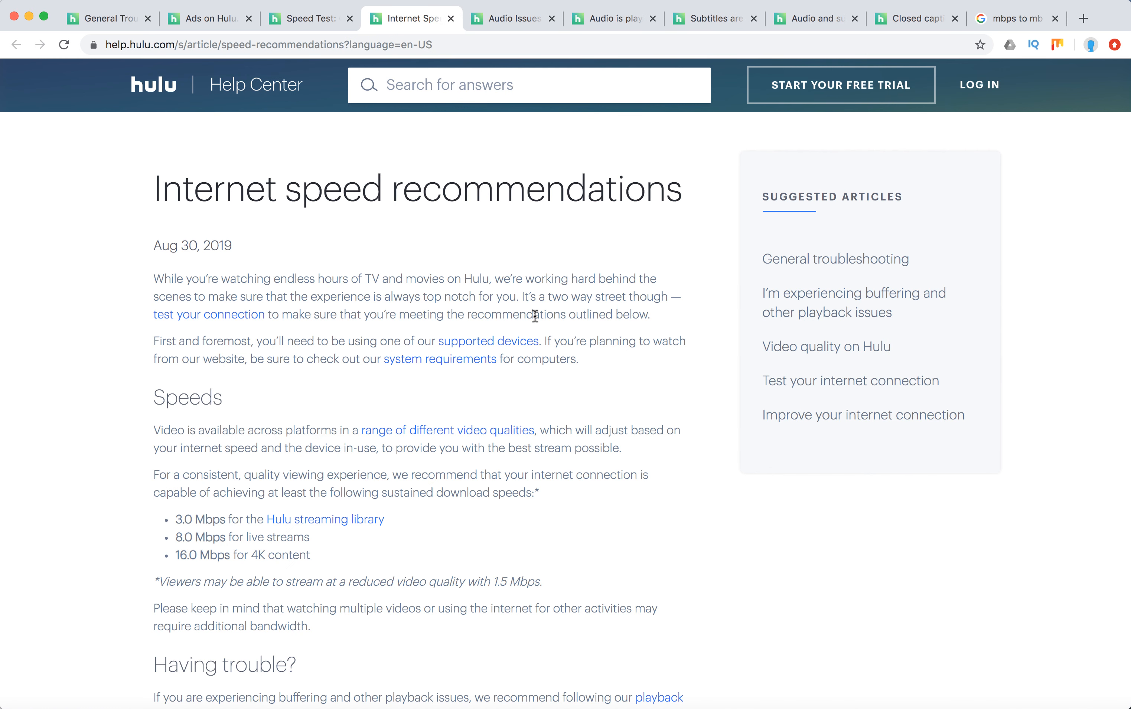
pyautogui.moveTo(282, 444)
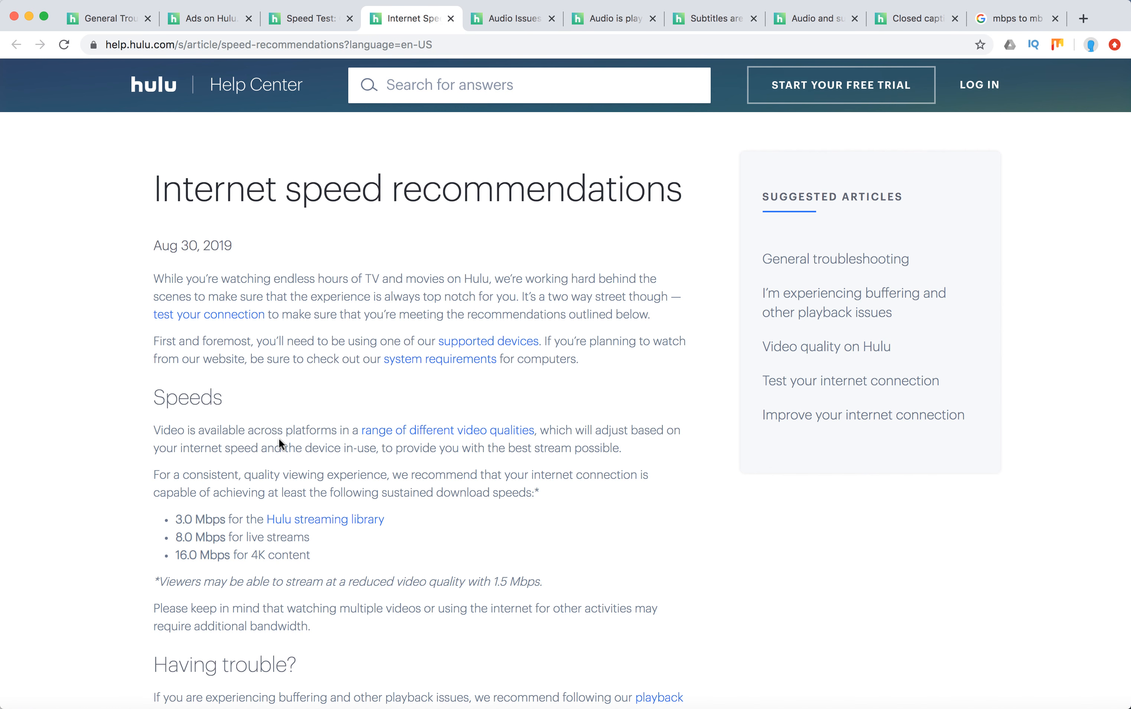
# Scroll through the Internet speed guidance down to its troubleshooting pointer.
pyautogui.scroll(-3)
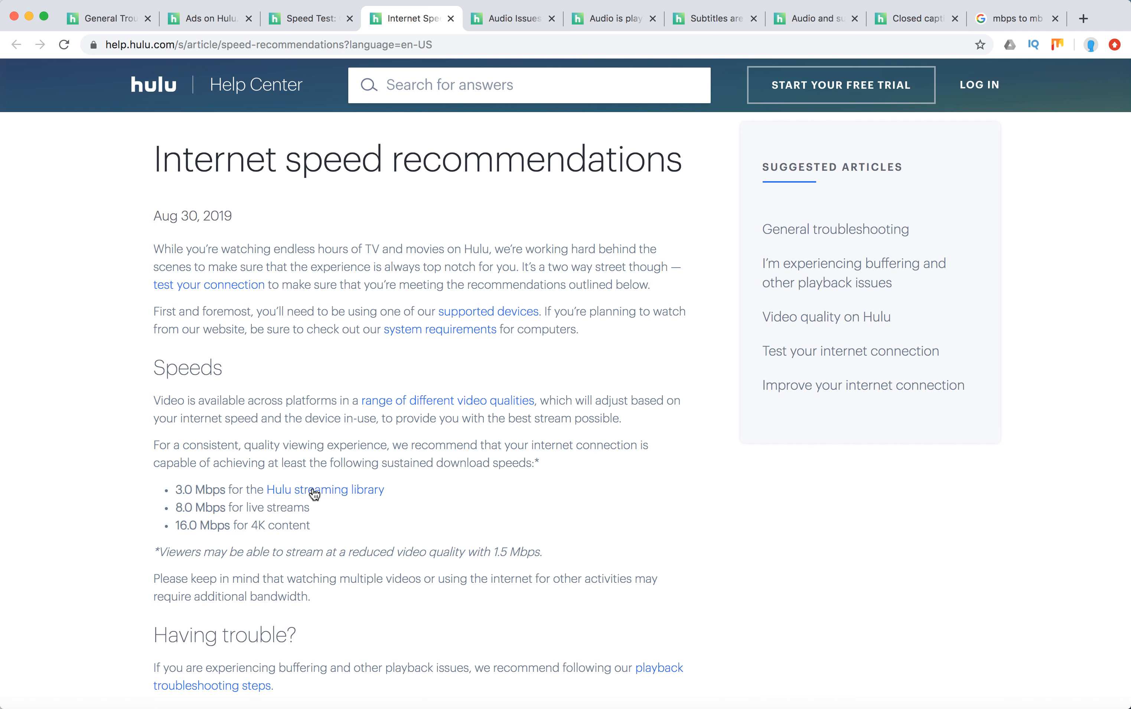
pyautogui.moveTo(212, 519)
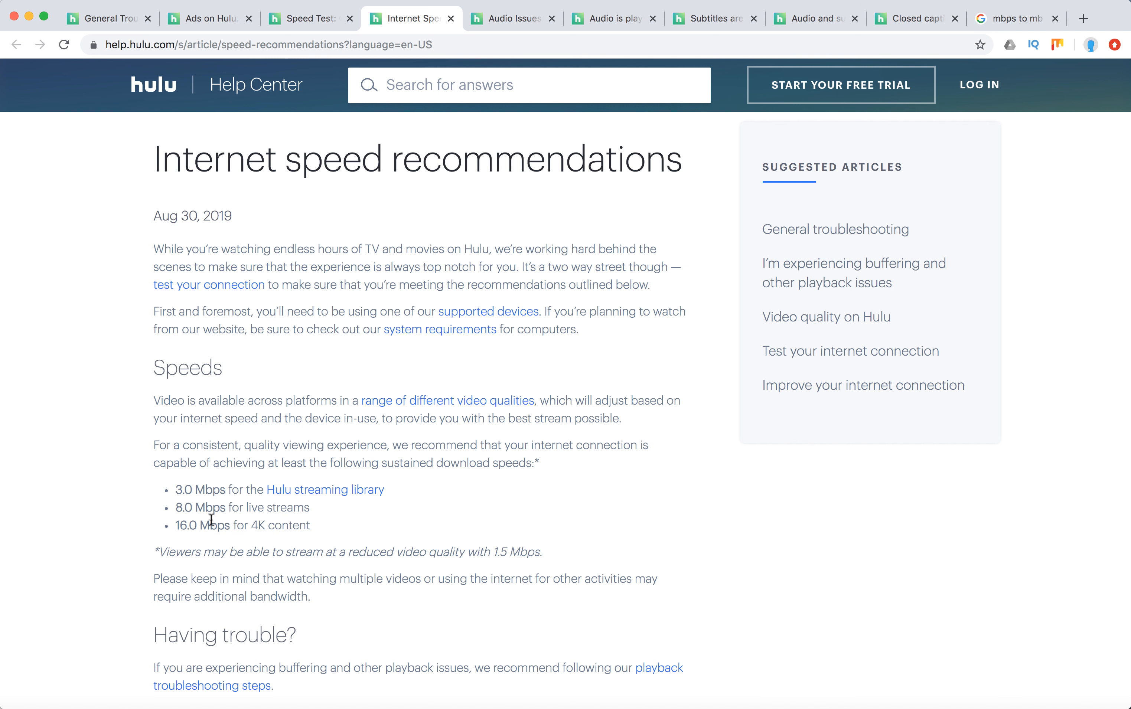
pyautogui.moveTo(227, 548)
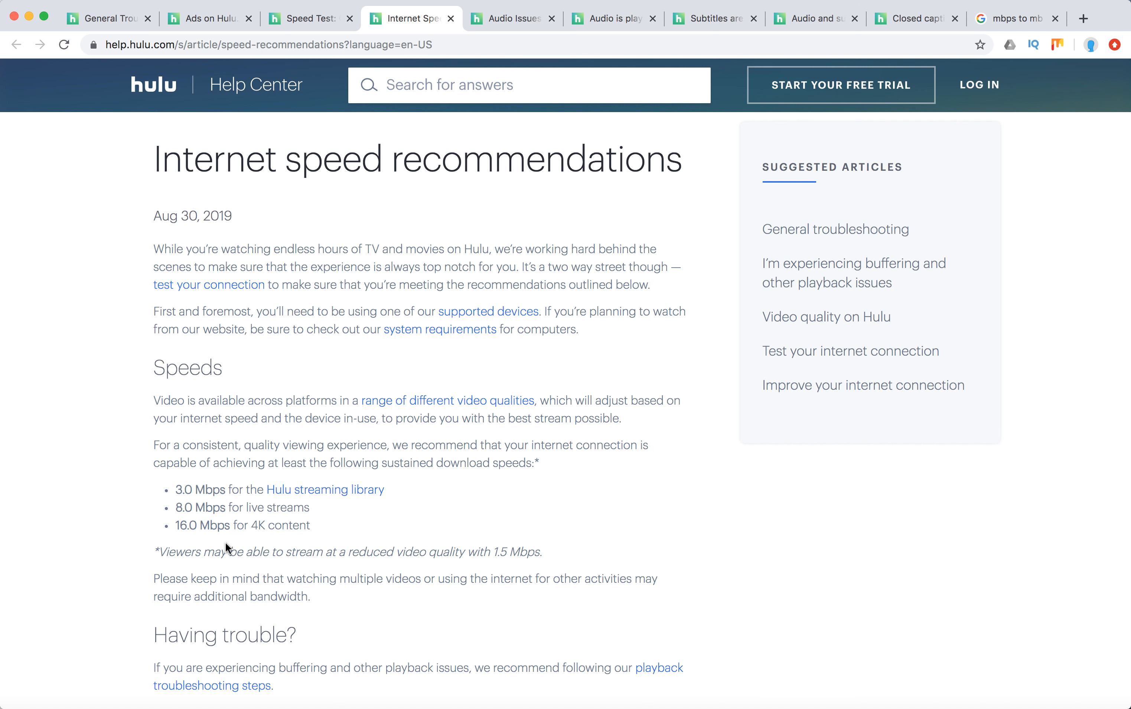
pyautogui.moveTo(512, 509)
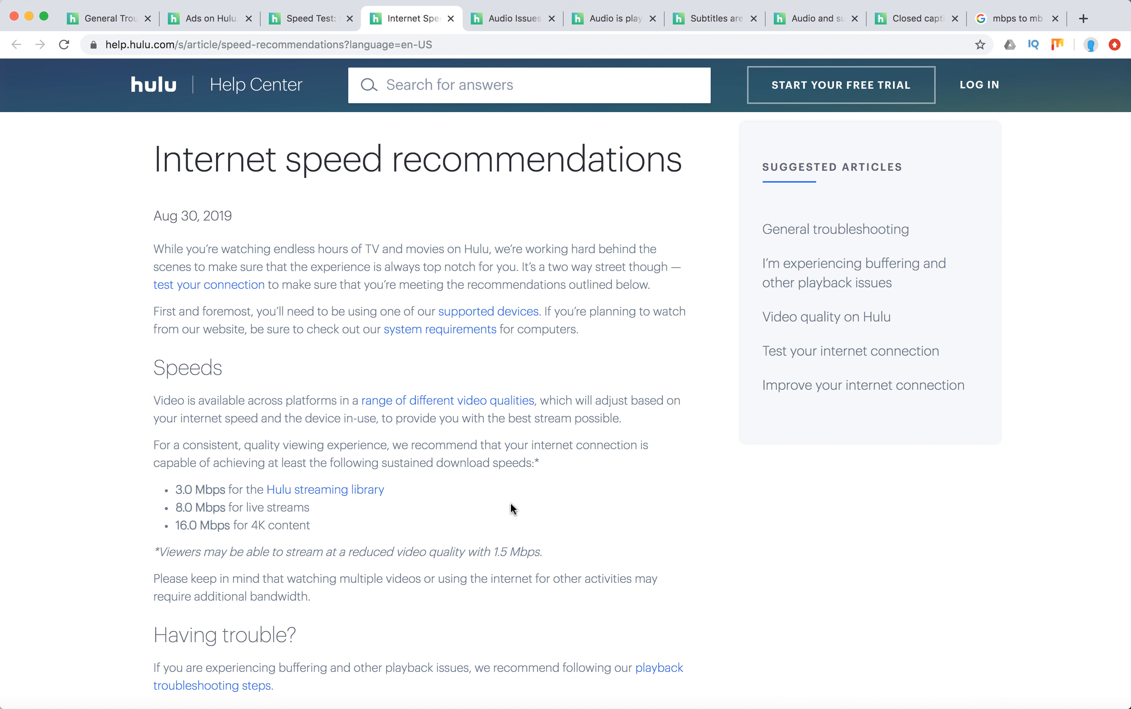
pyautogui.scroll(-3)
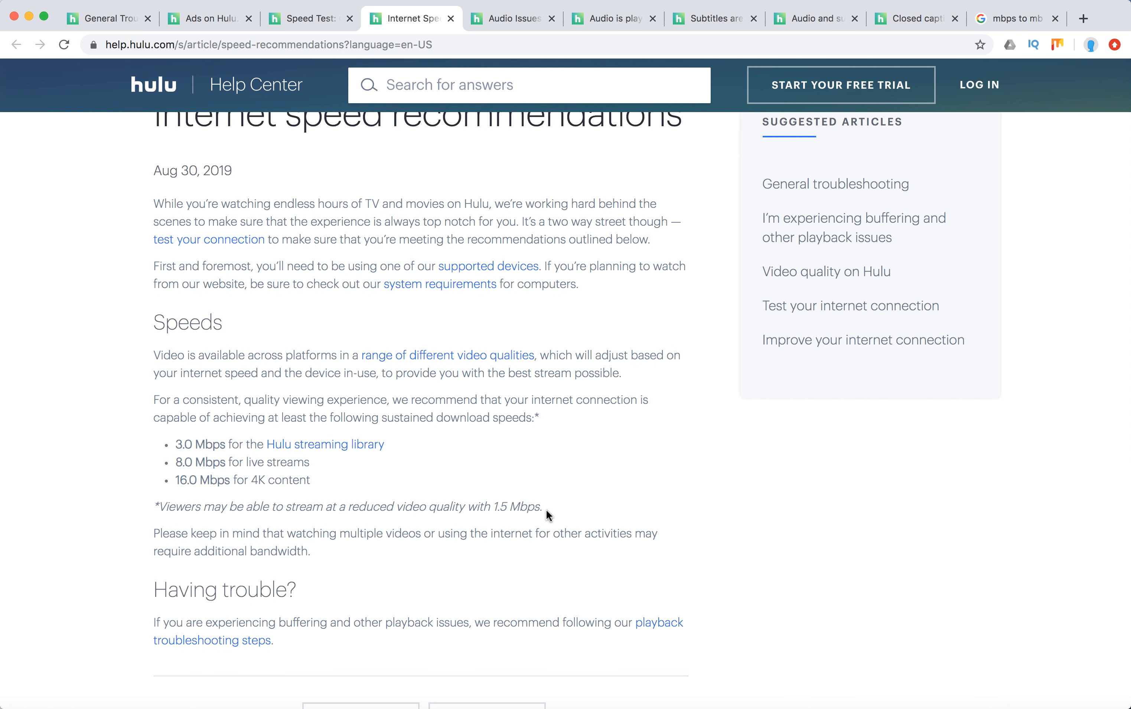
pyautogui.moveTo(462, 537)
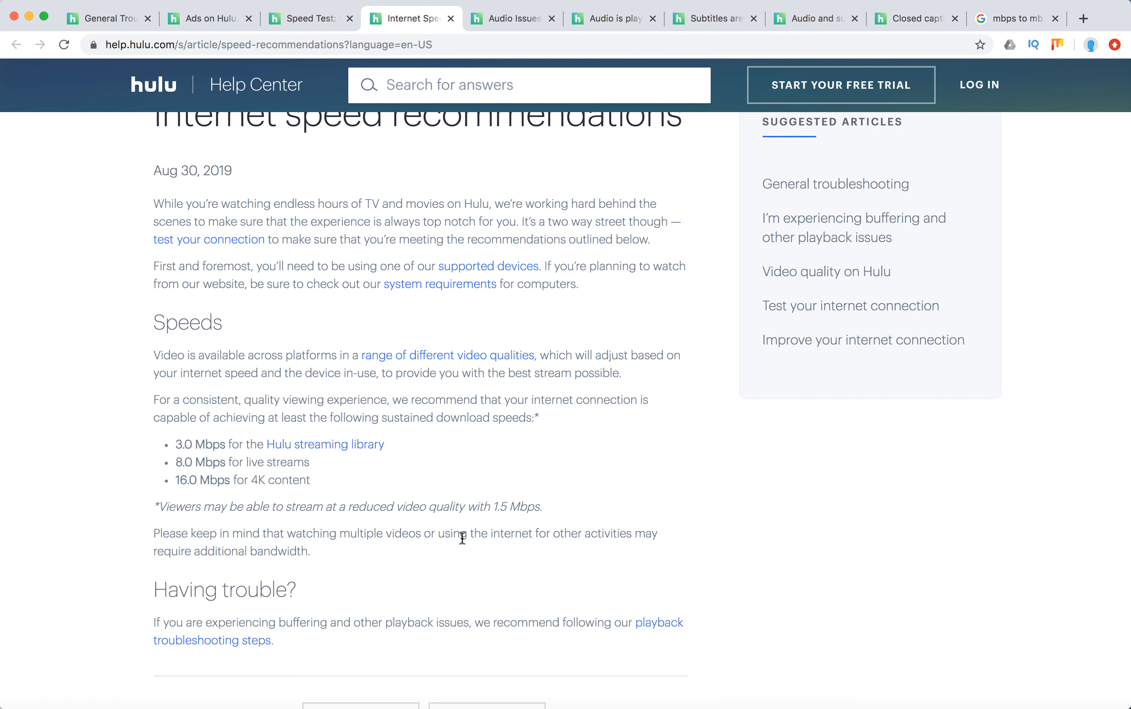
pyautogui.moveTo(201, 30)
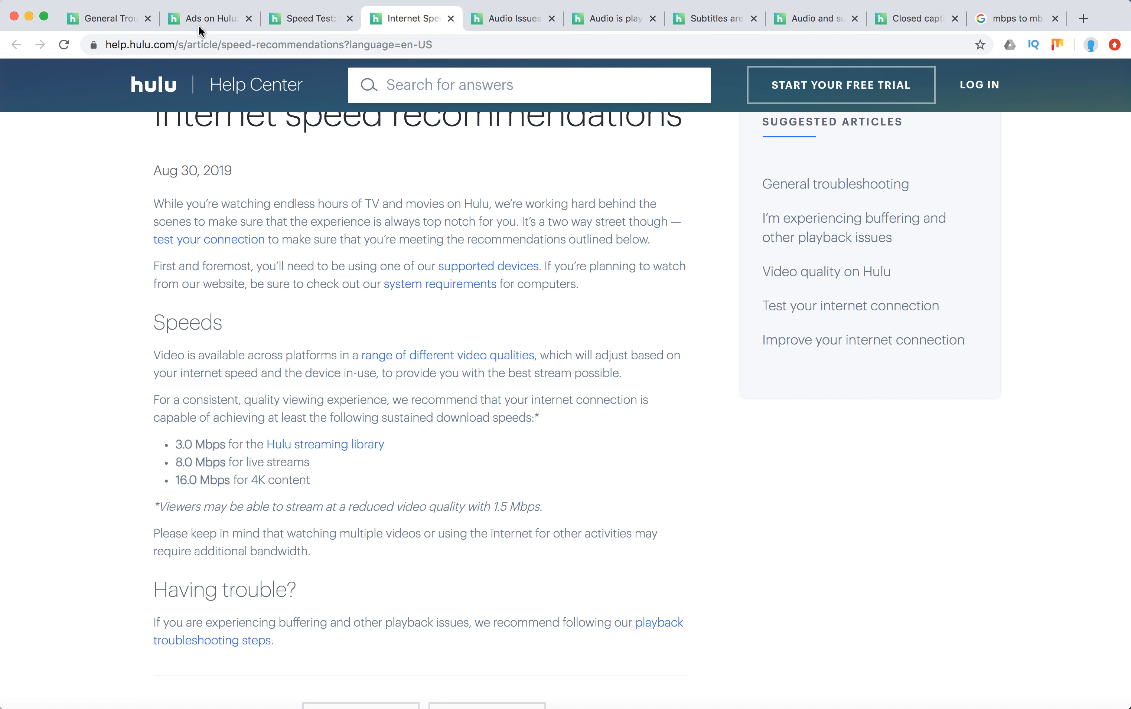
pyautogui.click(209, 17)
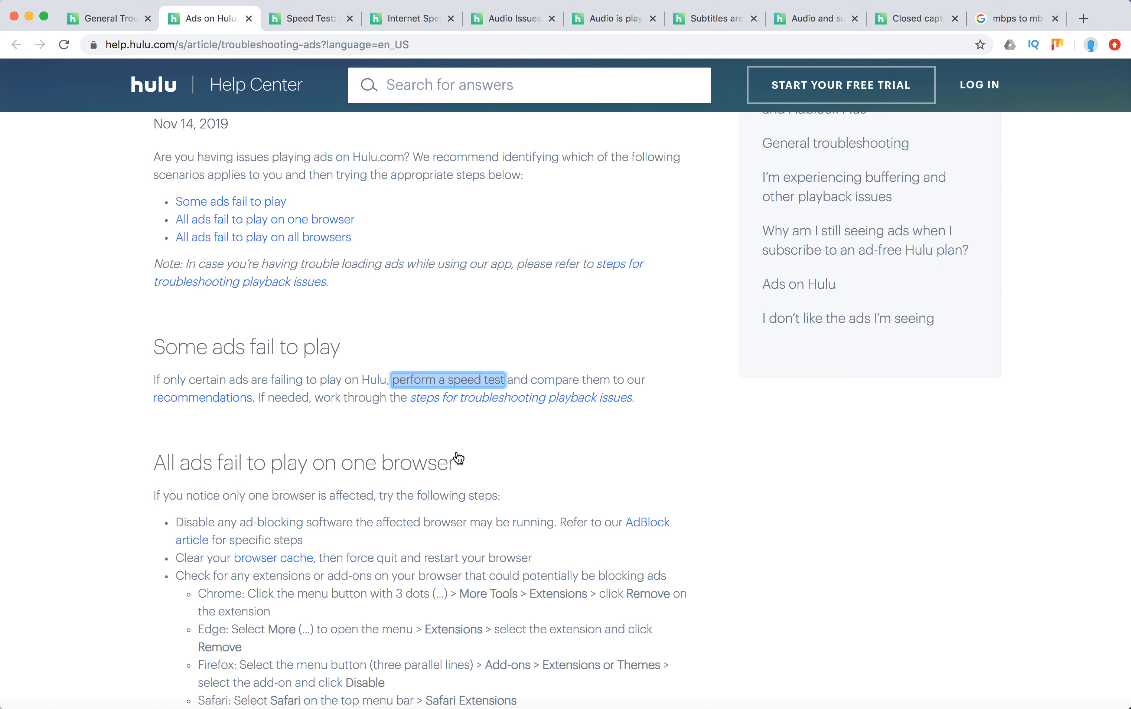
pyautogui.scroll(-3)
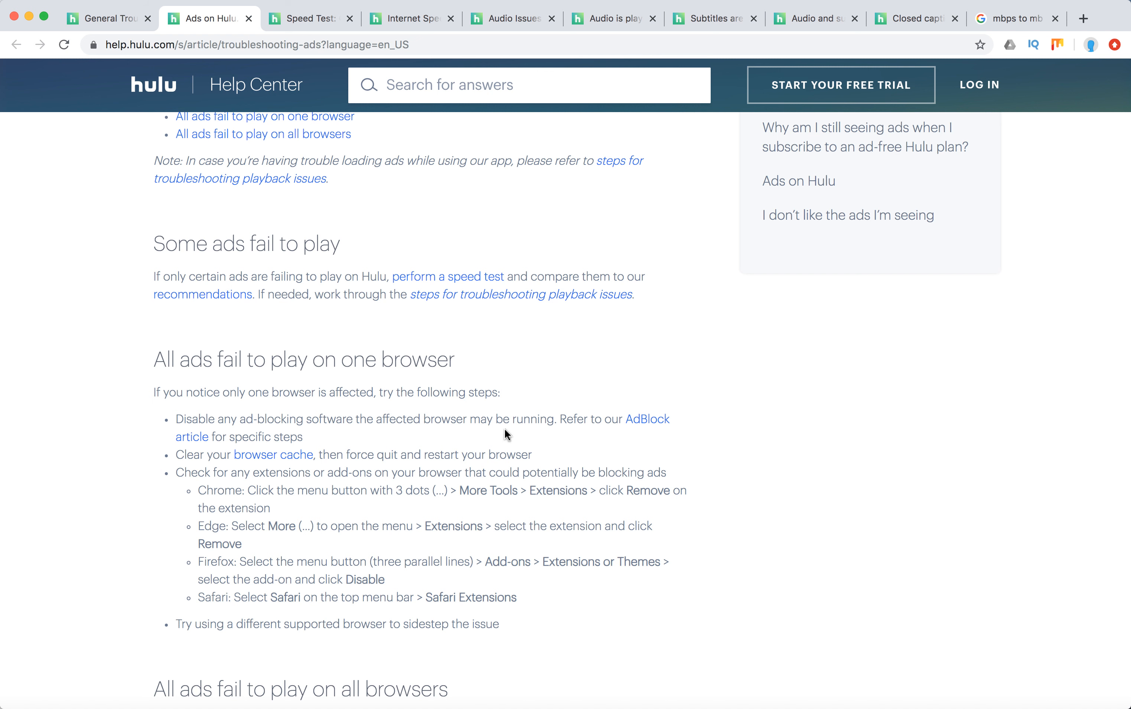
pyautogui.moveTo(354, 417)
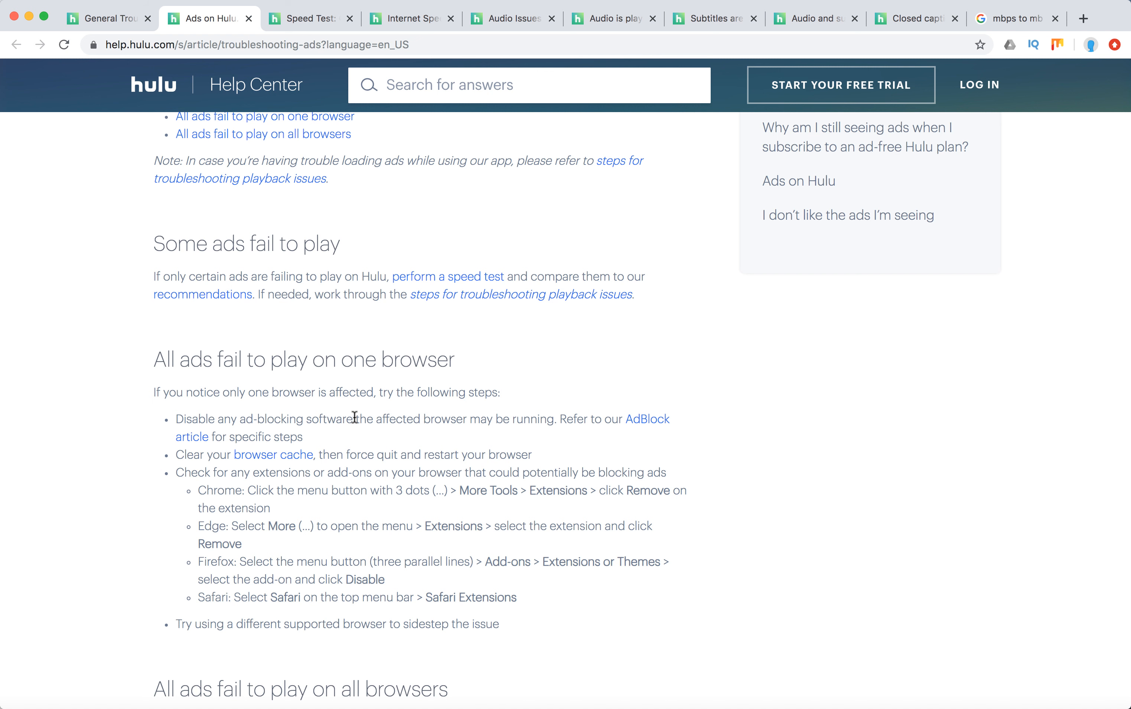
pyautogui.moveTo(355, 418)
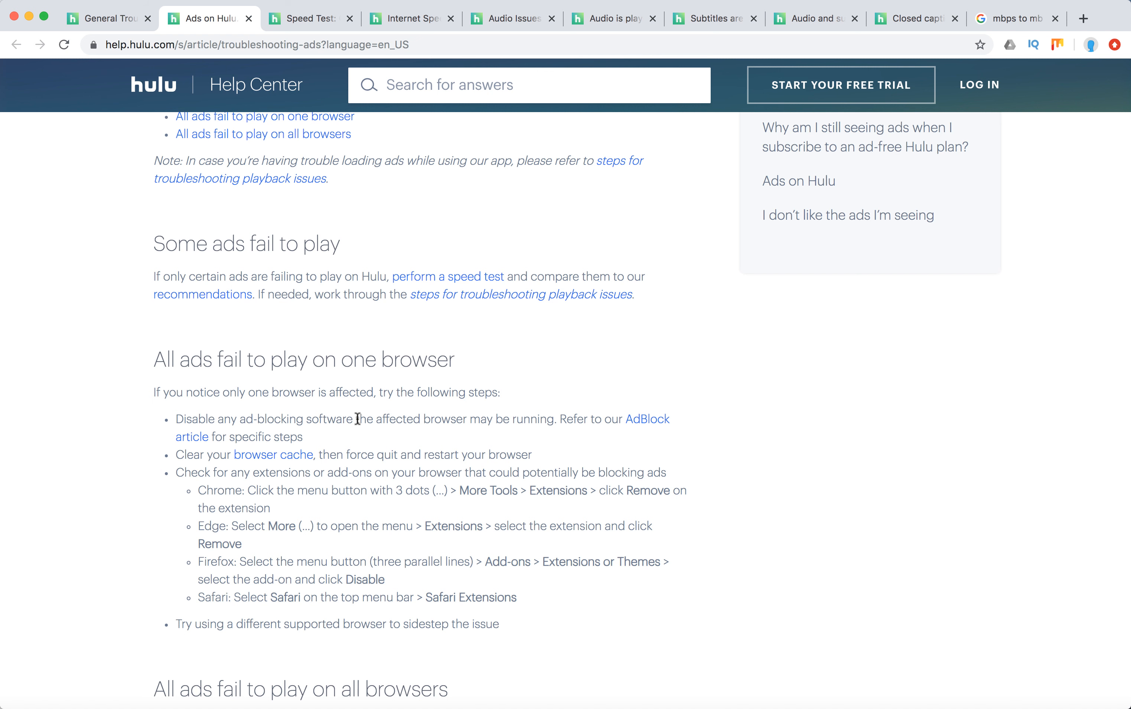
pyautogui.moveTo(380, 435)
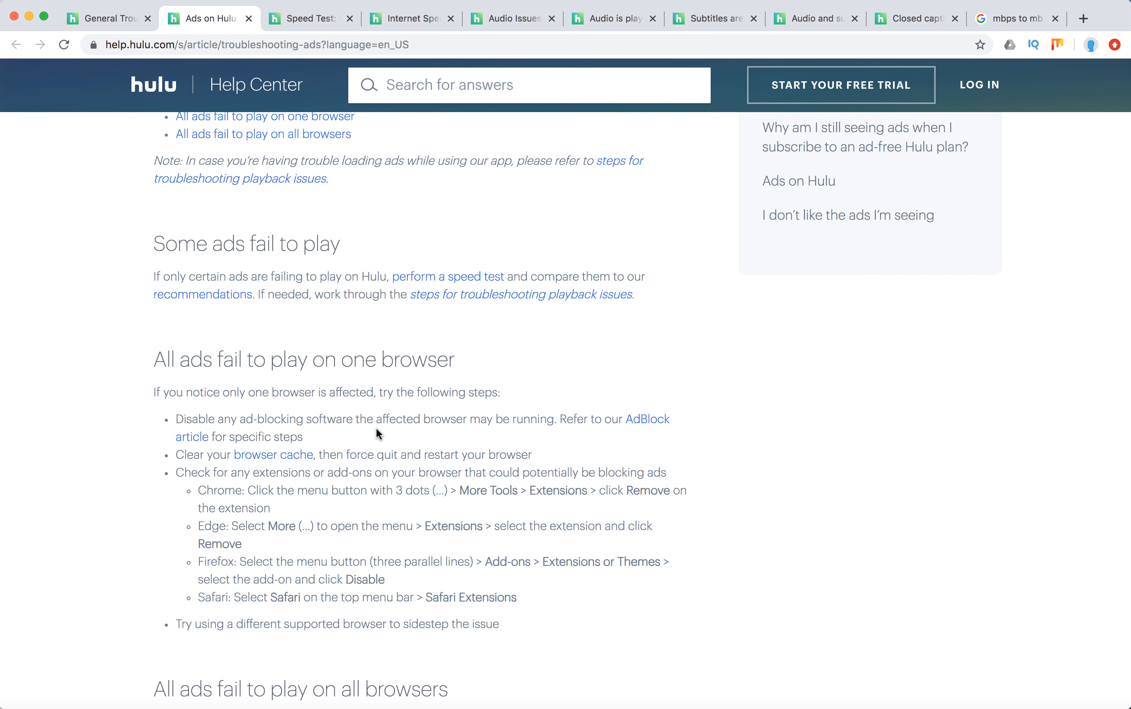
pyautogui.moveTo(456, 529)
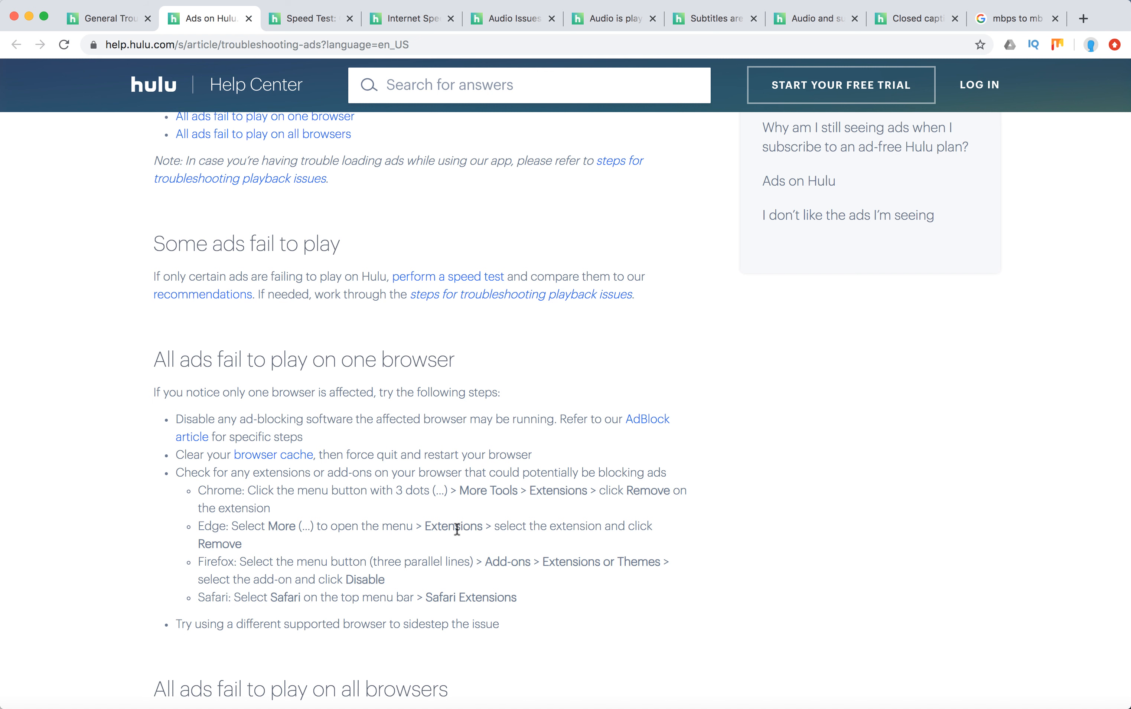
pyautogui.moveTo(395, 512)
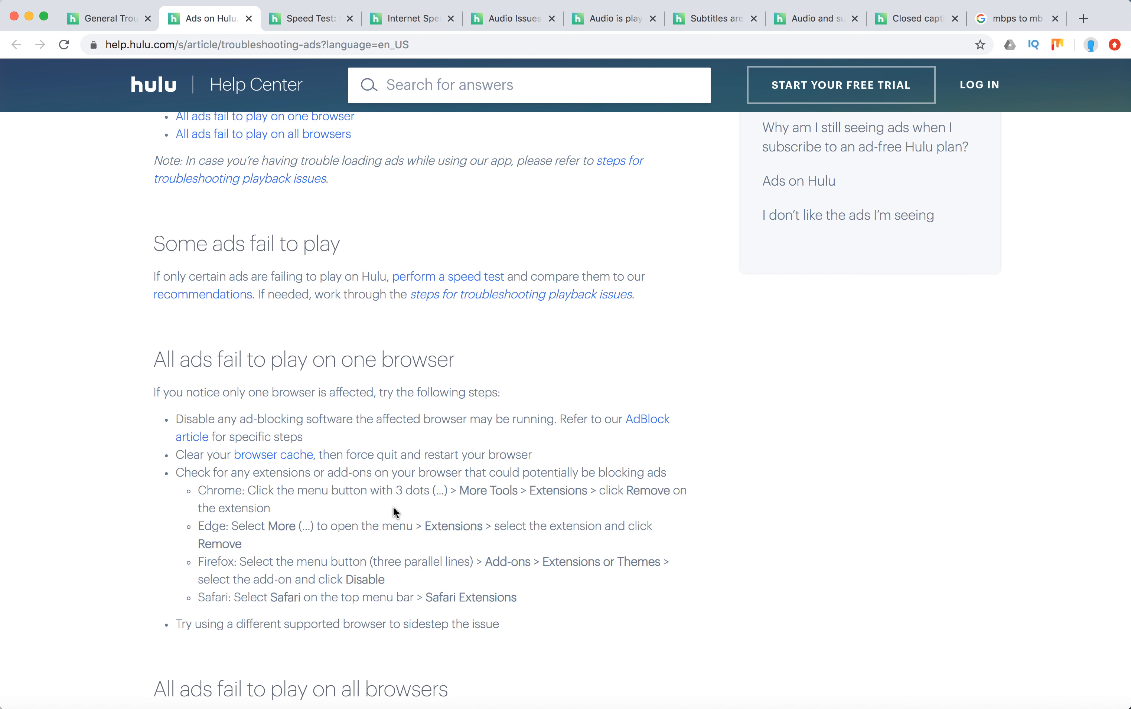
pyautogui.moveTo(1110, 54)
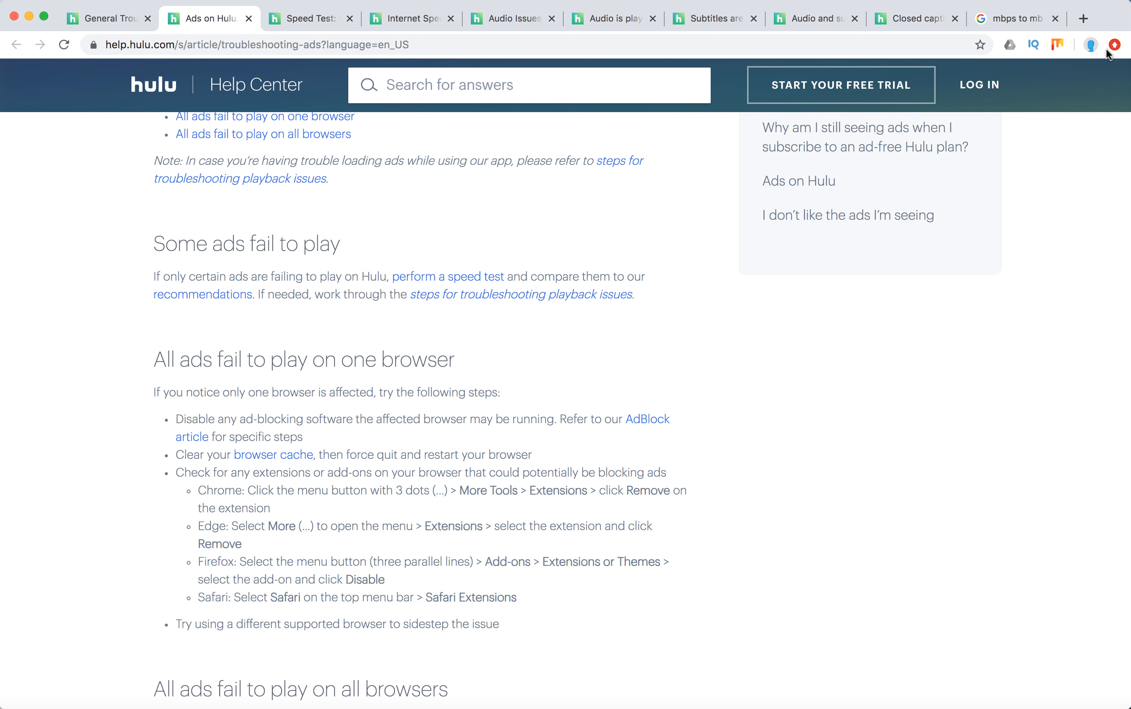
pyautogui.click(1116, 43)
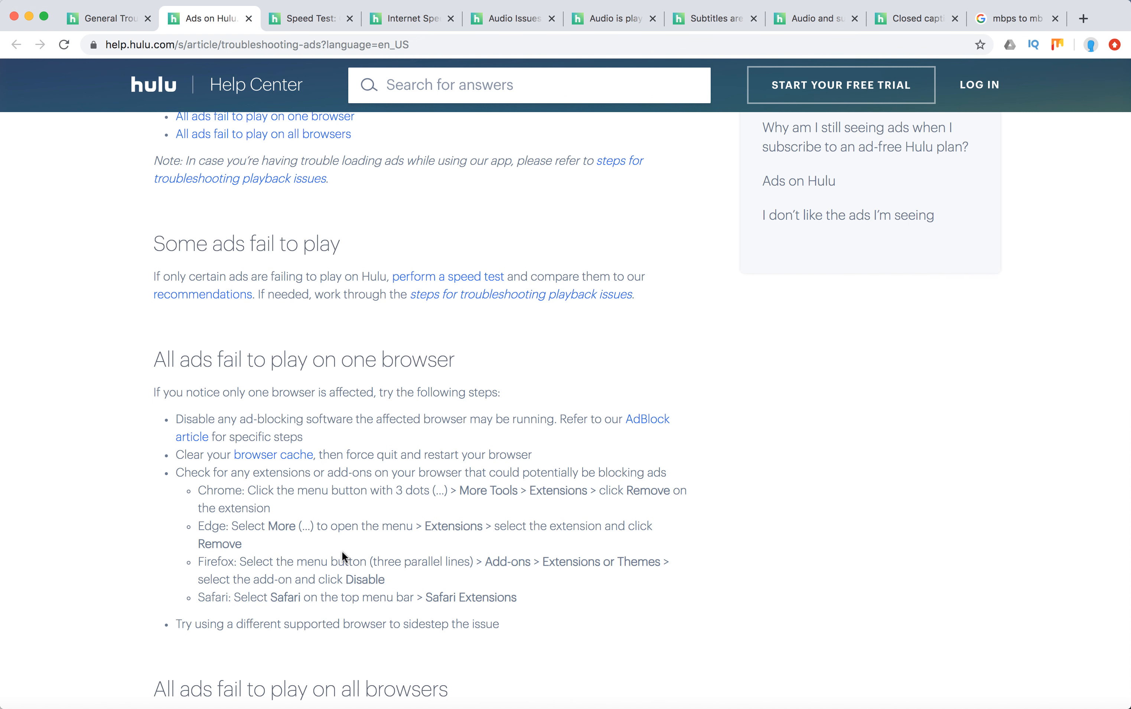
pyautogui.moveTo(449, 552)
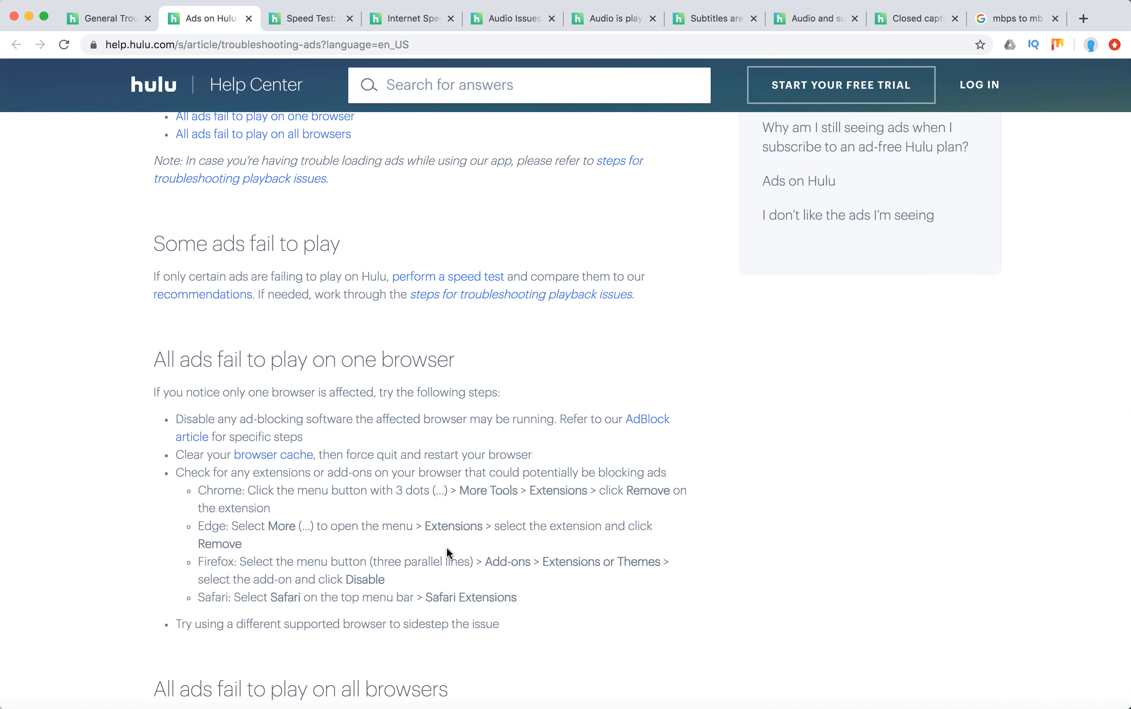
pyautogui.moveTo(335, 559)
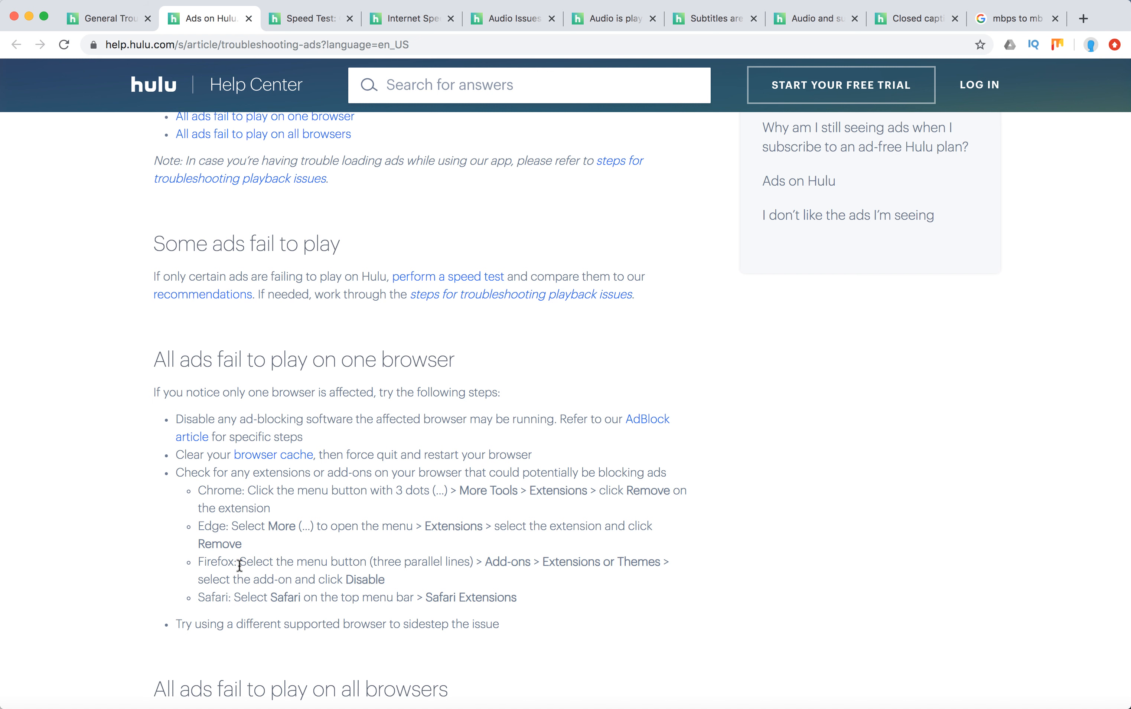
pyautogui.moveTo(219, 601)
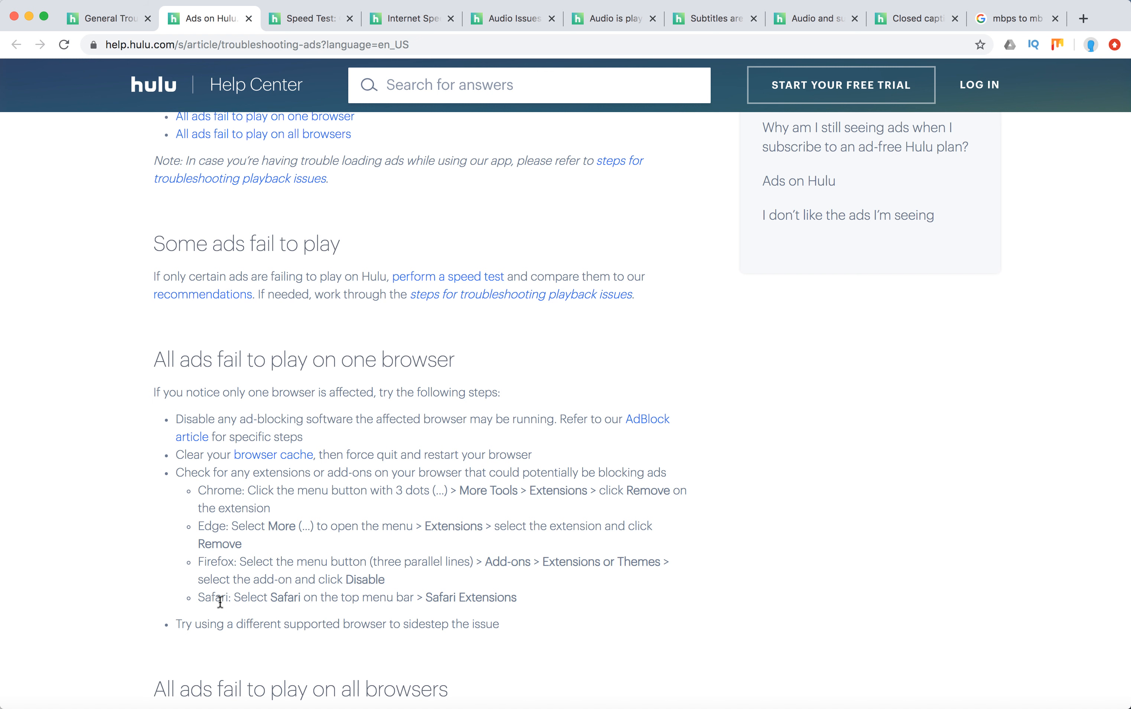
pyautogui.moveTo(602, 604)
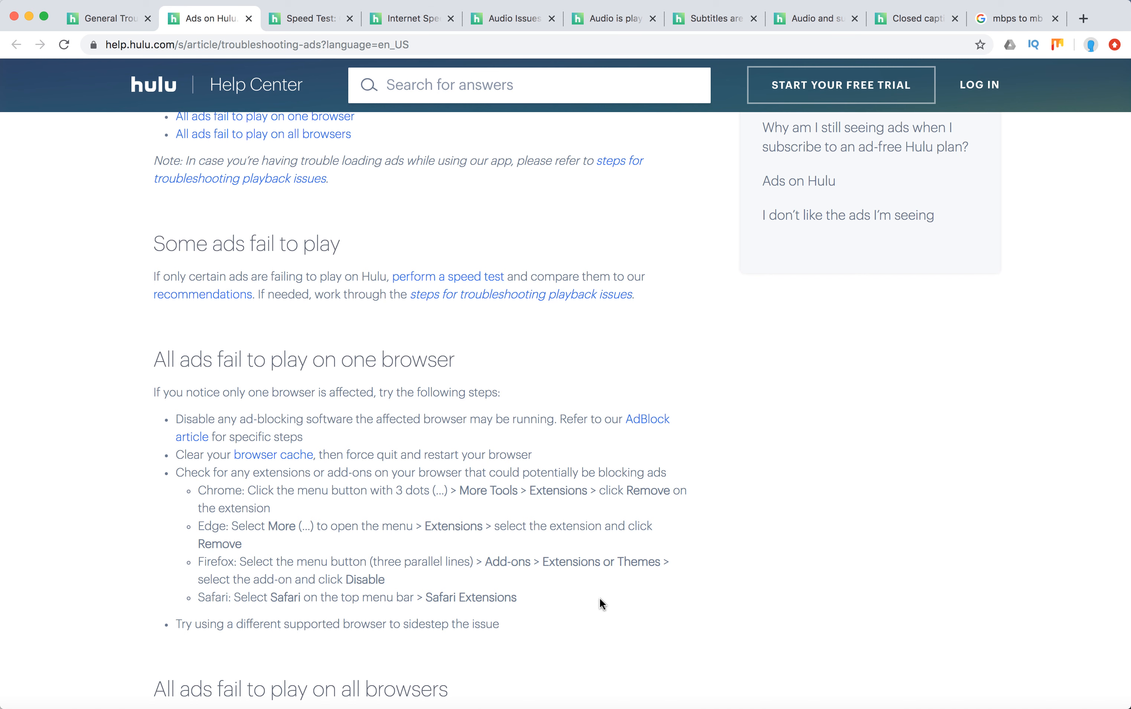
# Read the 'All ads fail to play on all browsers' steps down to the feedback question.
pyautogui.scroll(-3)
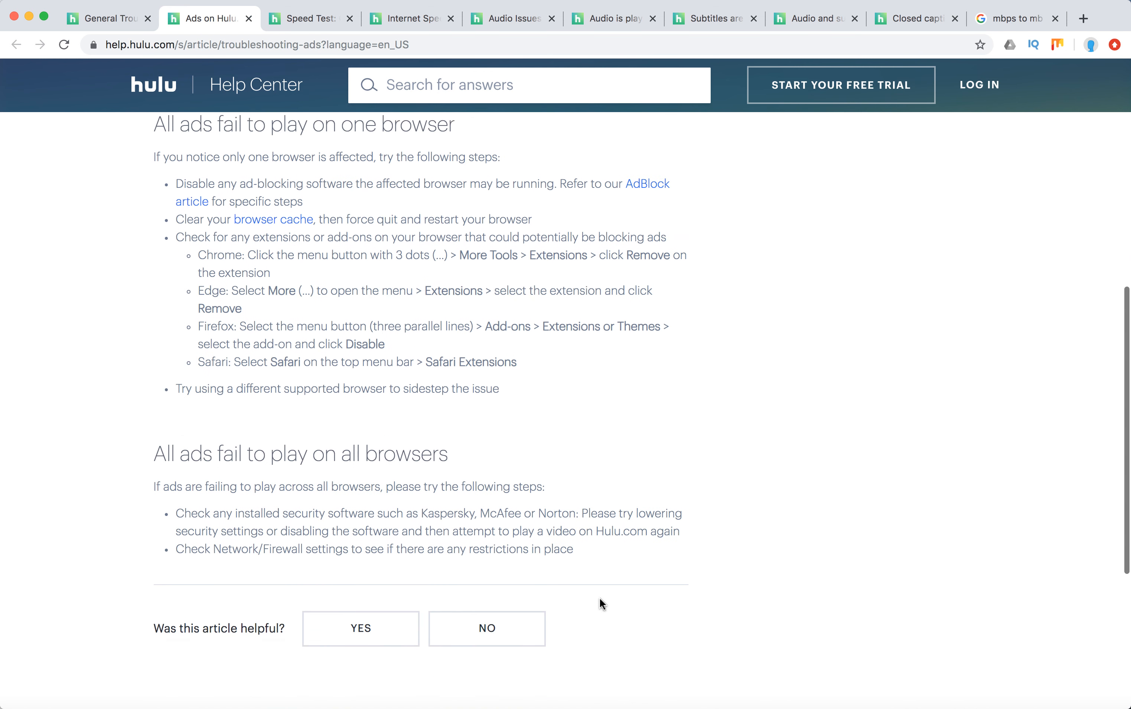
pyautogui.scroll(3)
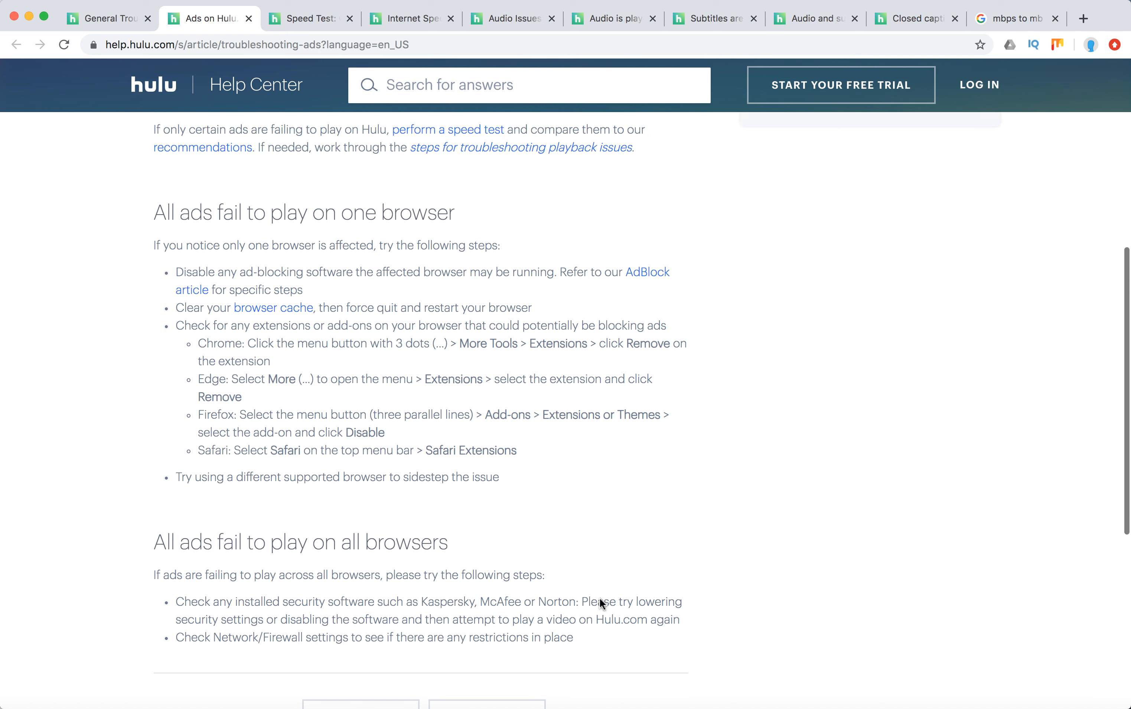
pyautogui.scroll(-3)
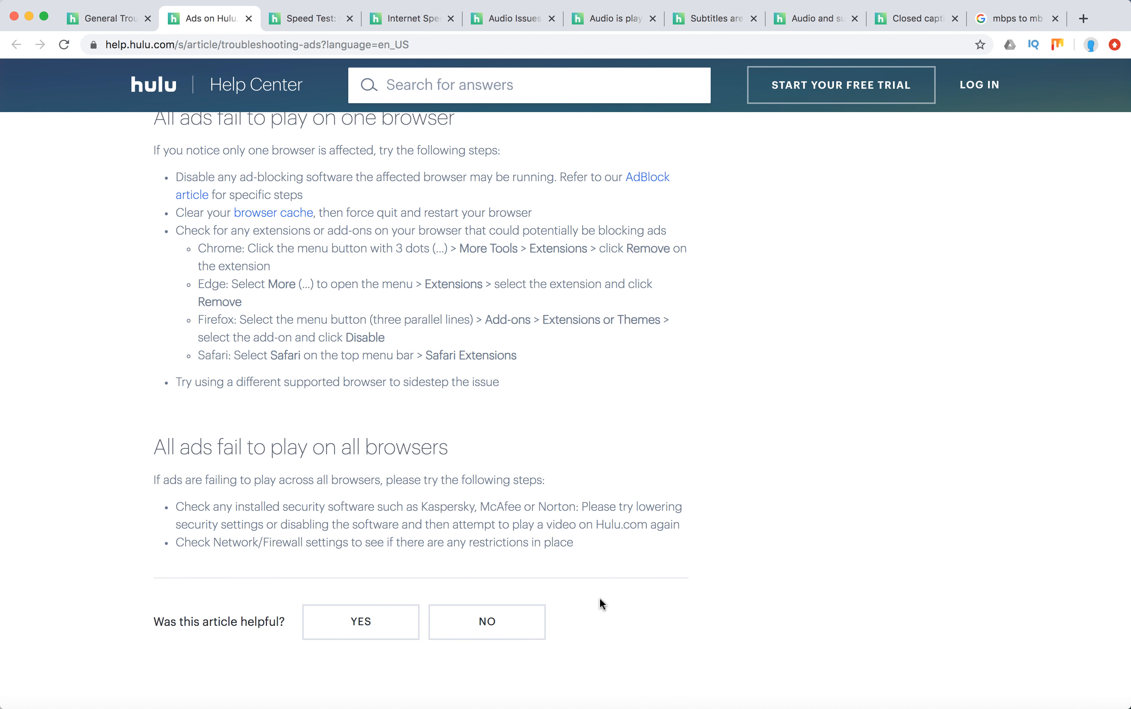
pyautogui.moveTo(631, 567)
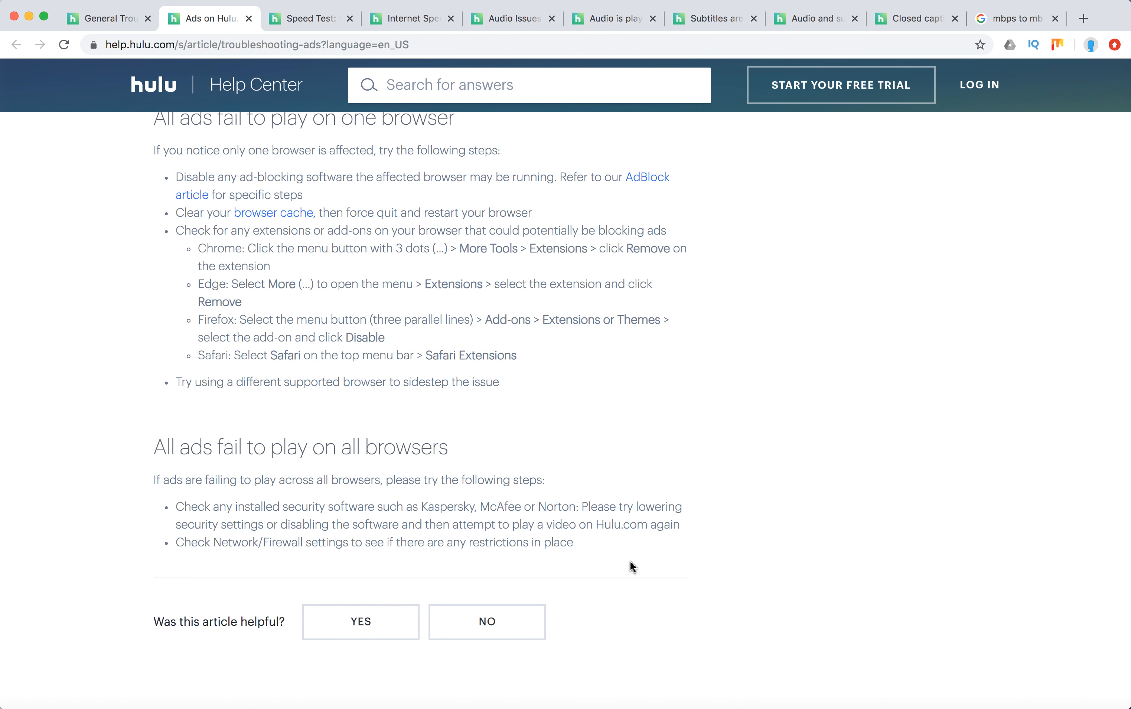
pyautogui.moveTo(623, 569)
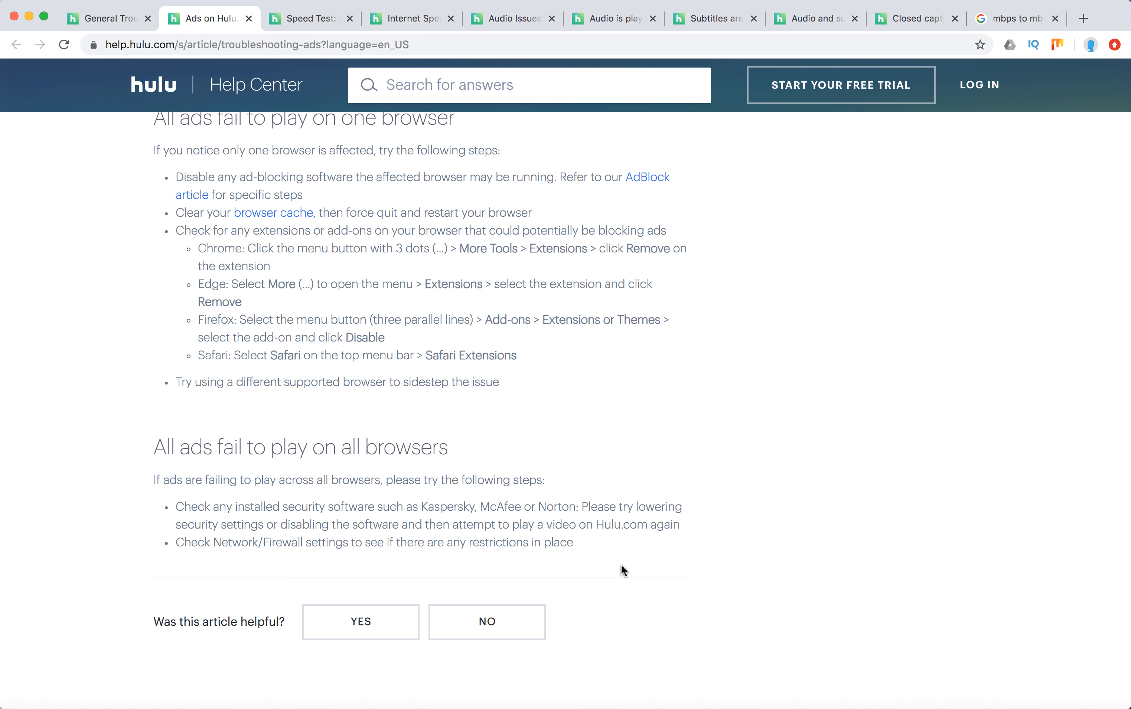
pyautogui.moveTo(631, 547)
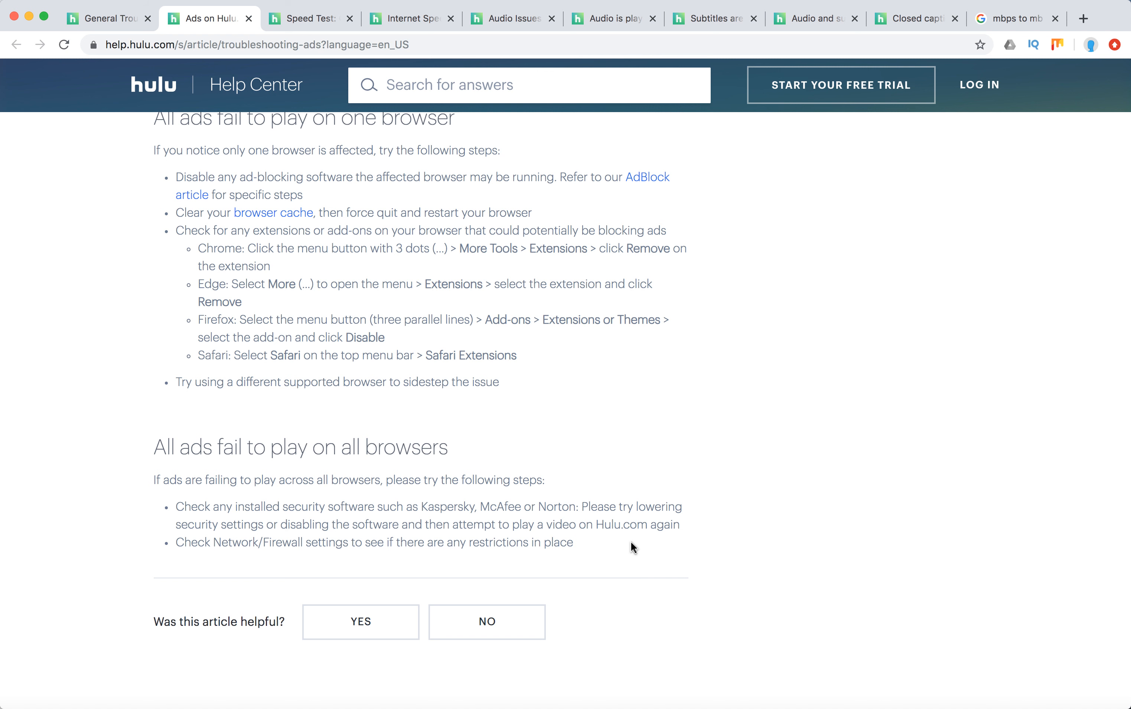
pyautogui.moveTo(655, 528)
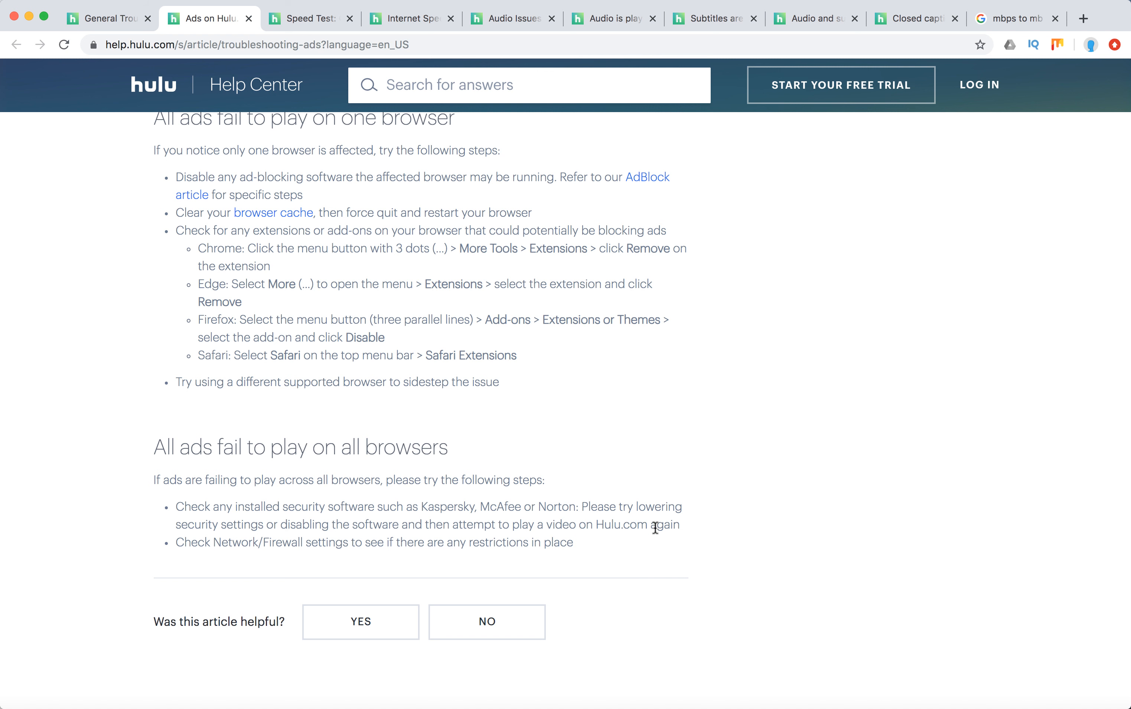
pyautogui.moveTo(679, 544)
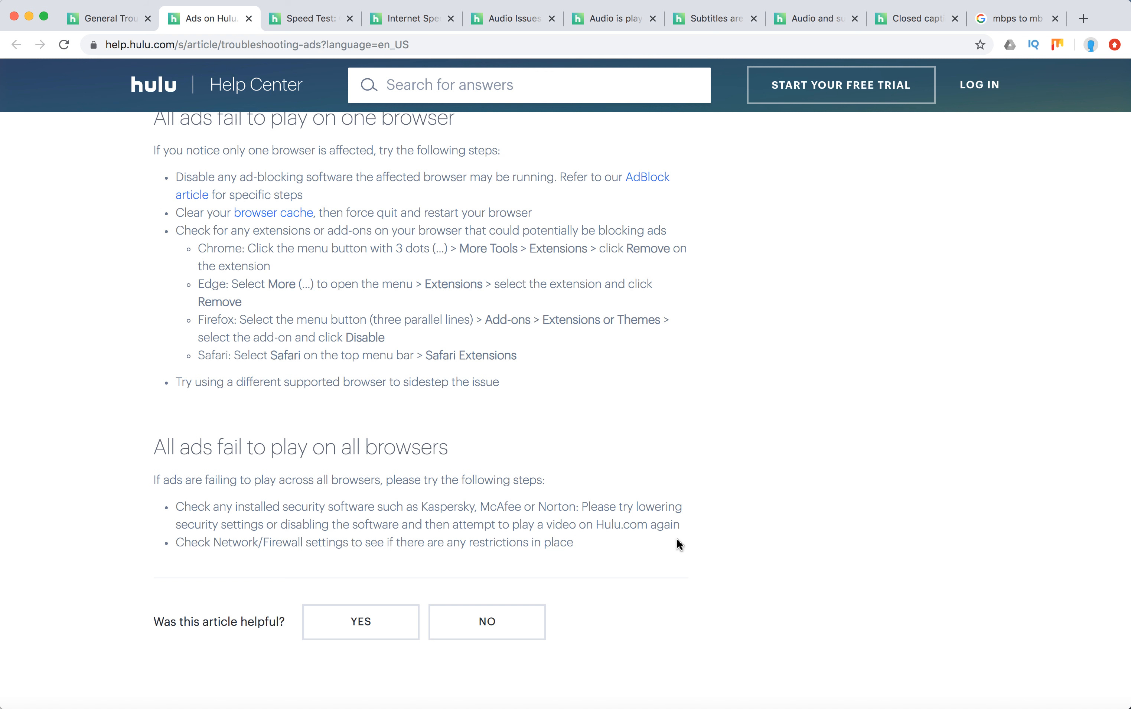
pyautogui.moveTo(678, 544)
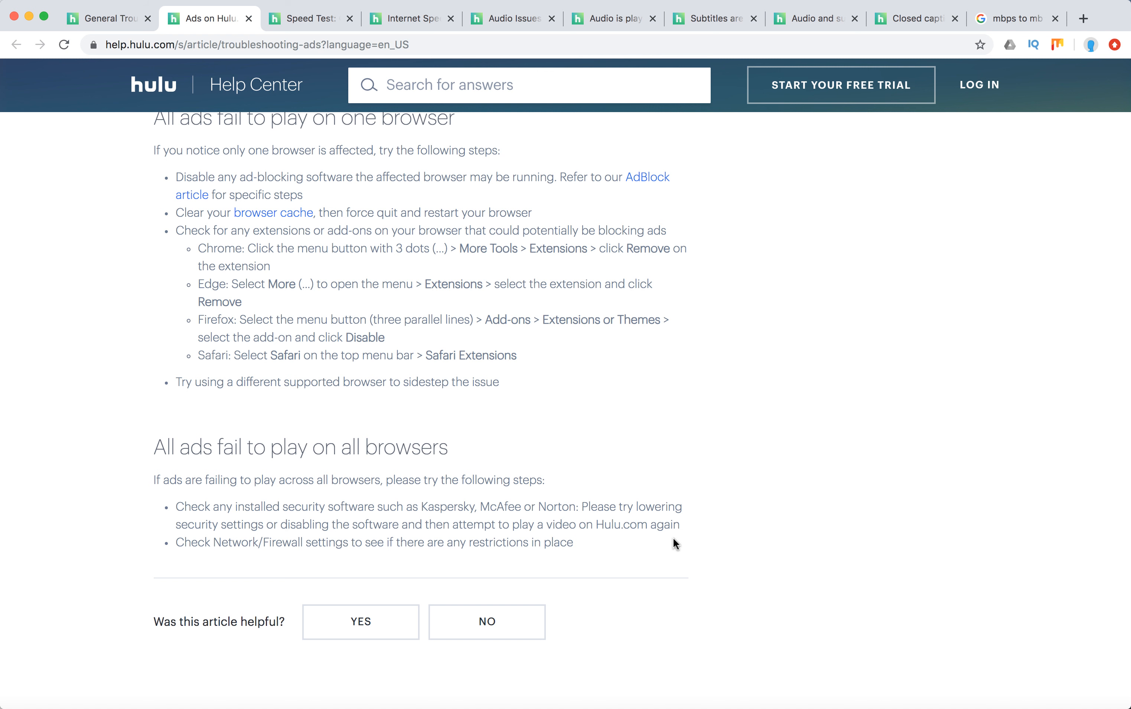
pyautogui.moveTo(266, 539)
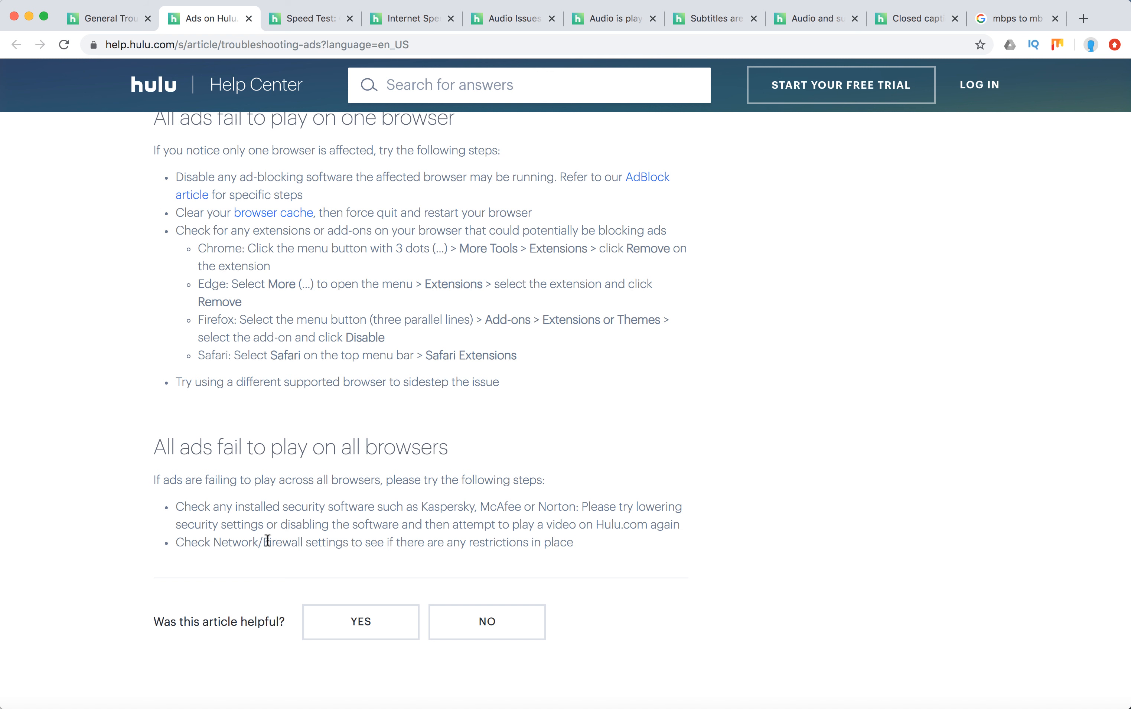
pyautogui.moveTo(678, 569)
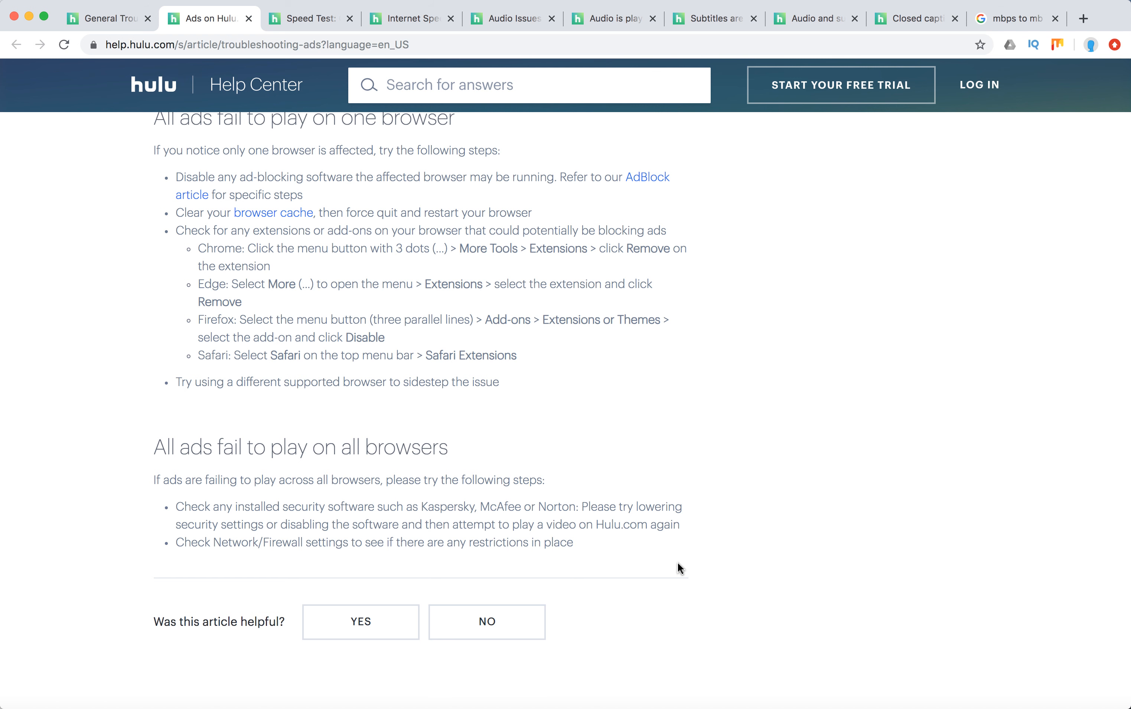
# Scroll back up so the article title and scenario list are in view.
pyautogui.scroll(3)
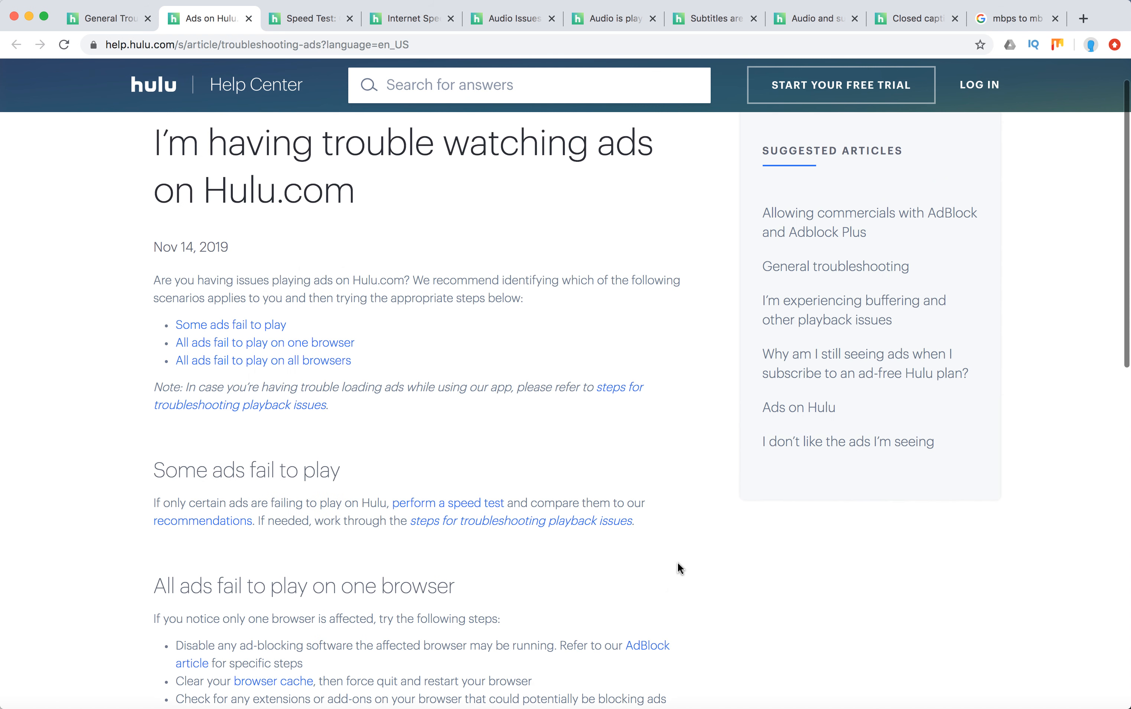
pyautogui.scroll(-3)
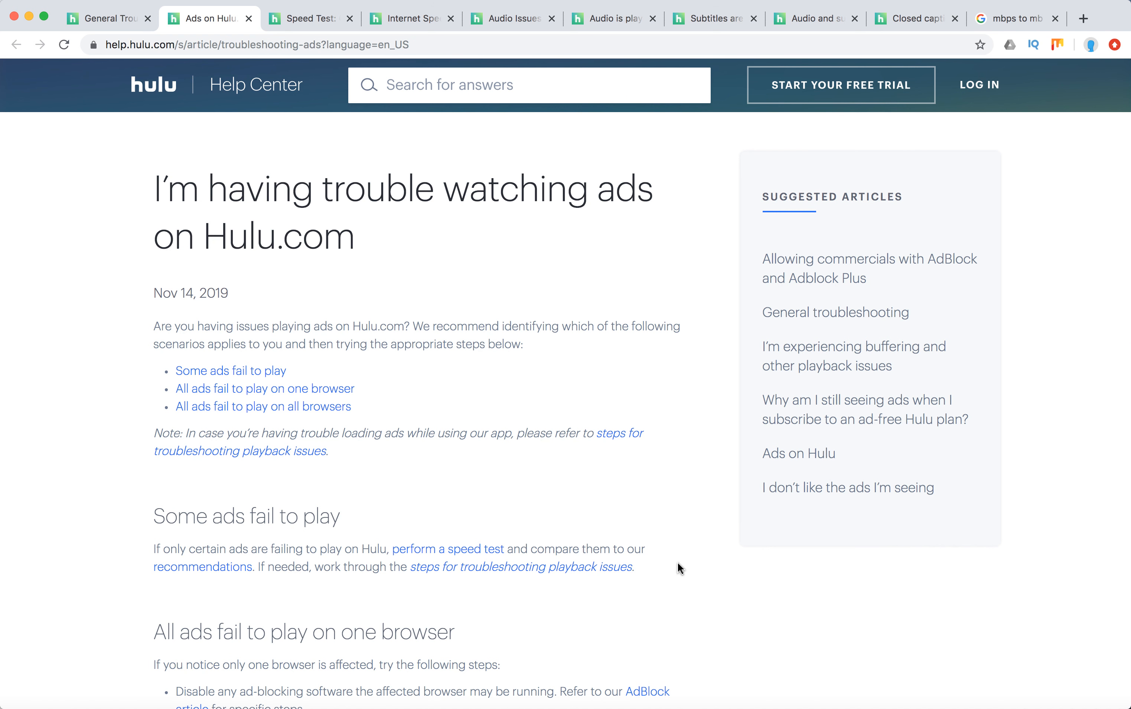